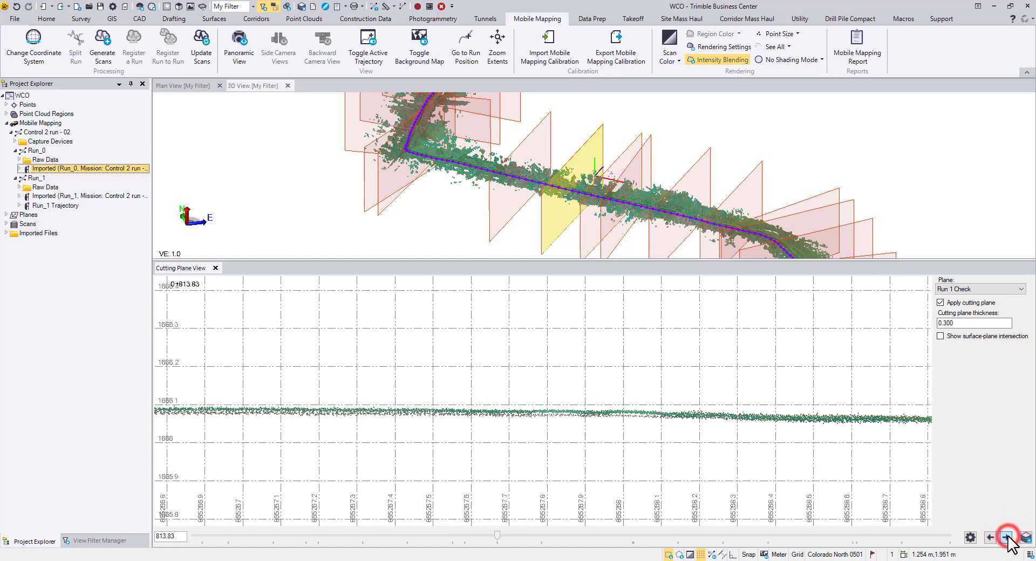
Step: Advance the cutting plane cross-section to station 1+174.50 showing the runs' vertical offset
left_click(1007, 533)
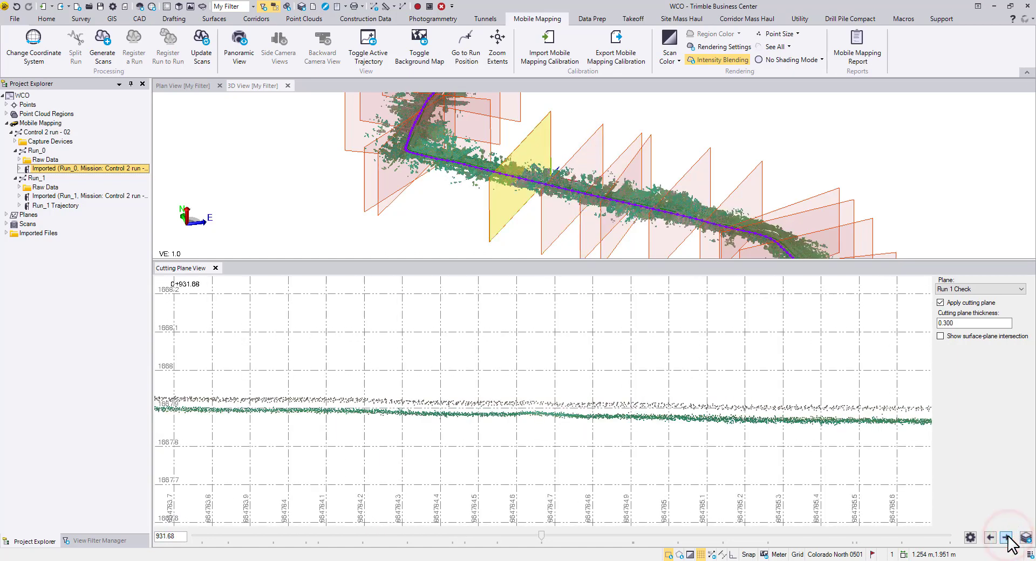
left_click(1007, 537)
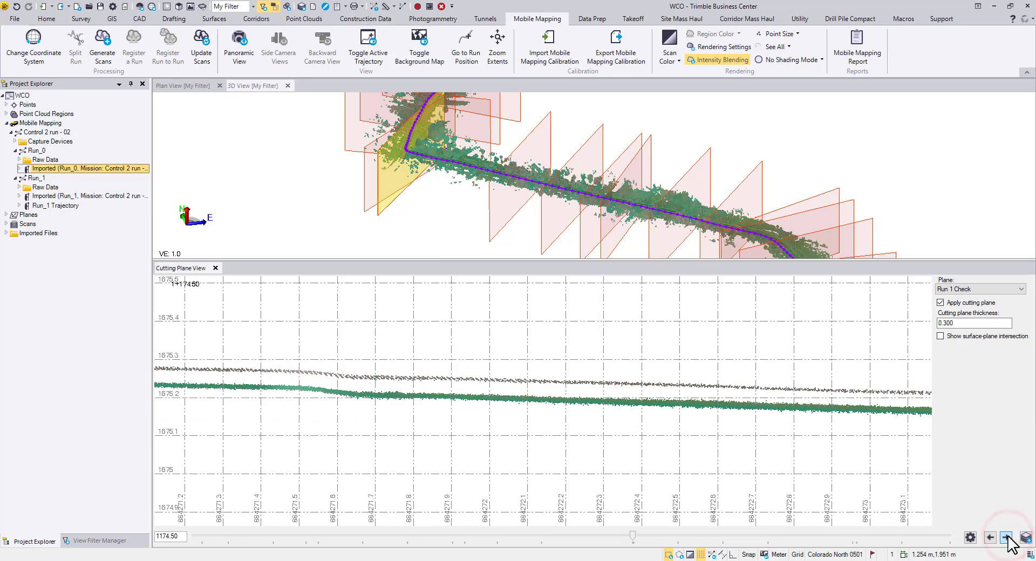
mouse_move(984, 533)
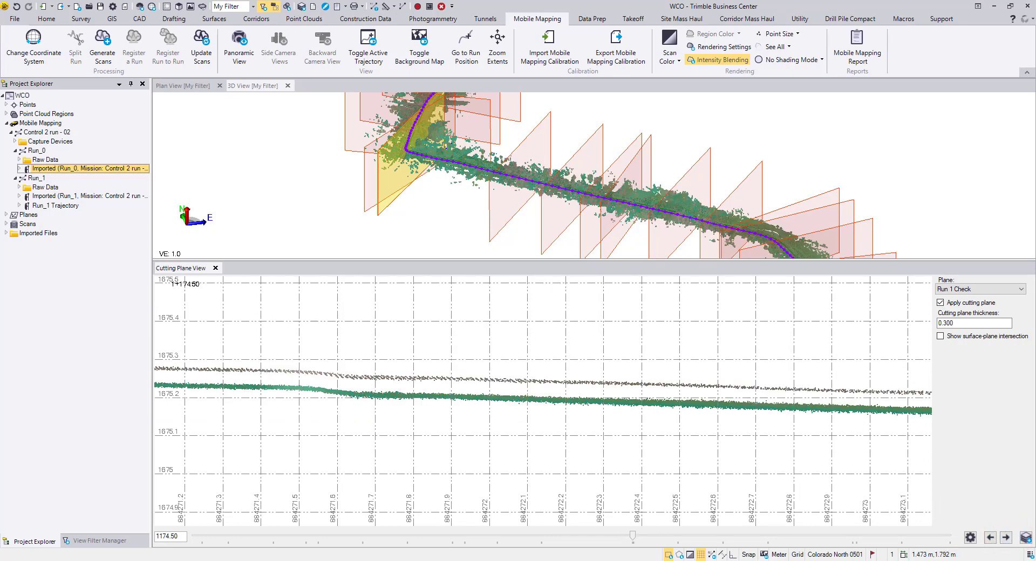
mouse_move(54, 156)
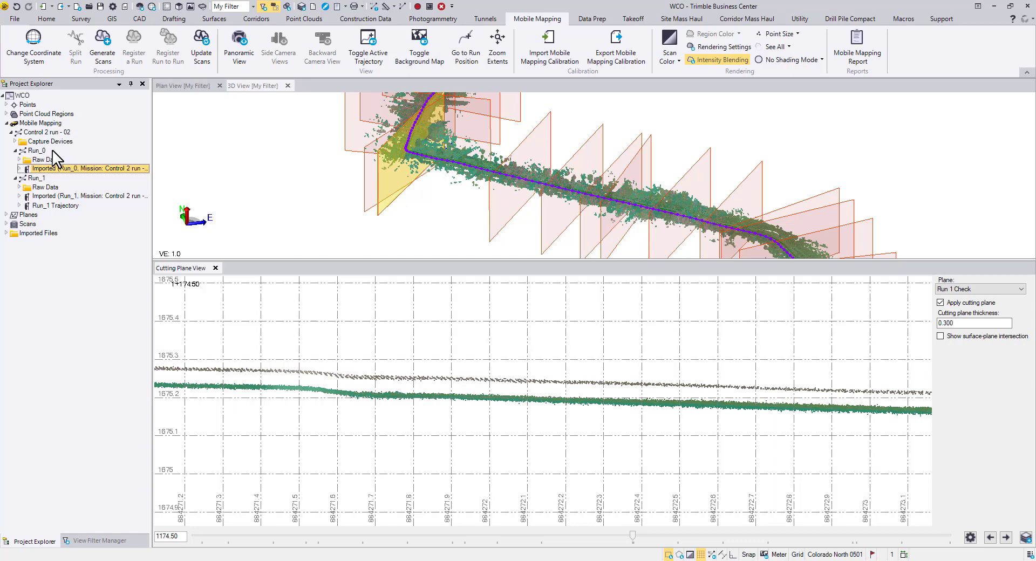
Step: Select Run_0 in Project Explorer and bring up its run commands
left_click(37, 150)
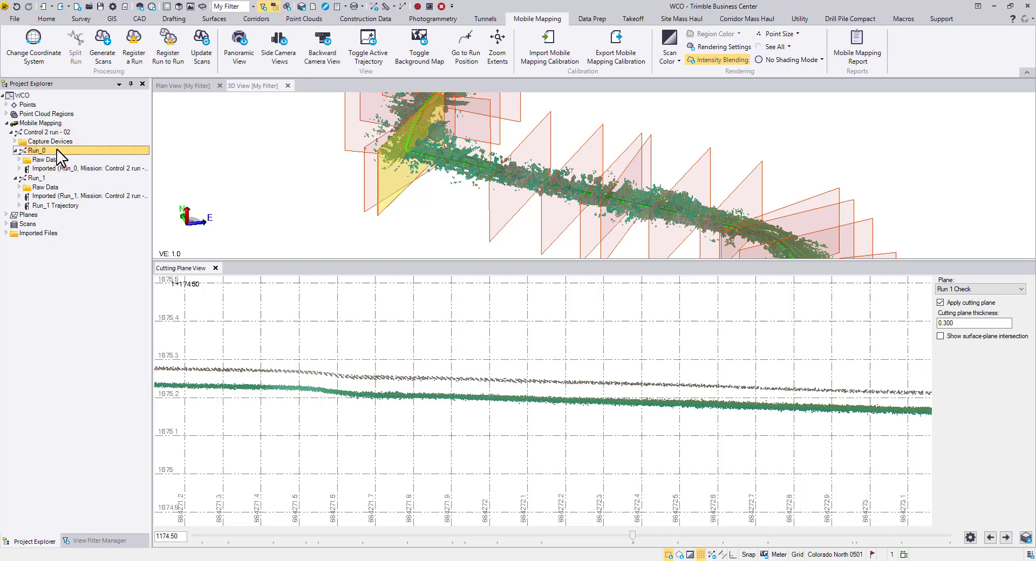
right_click(37, 150)
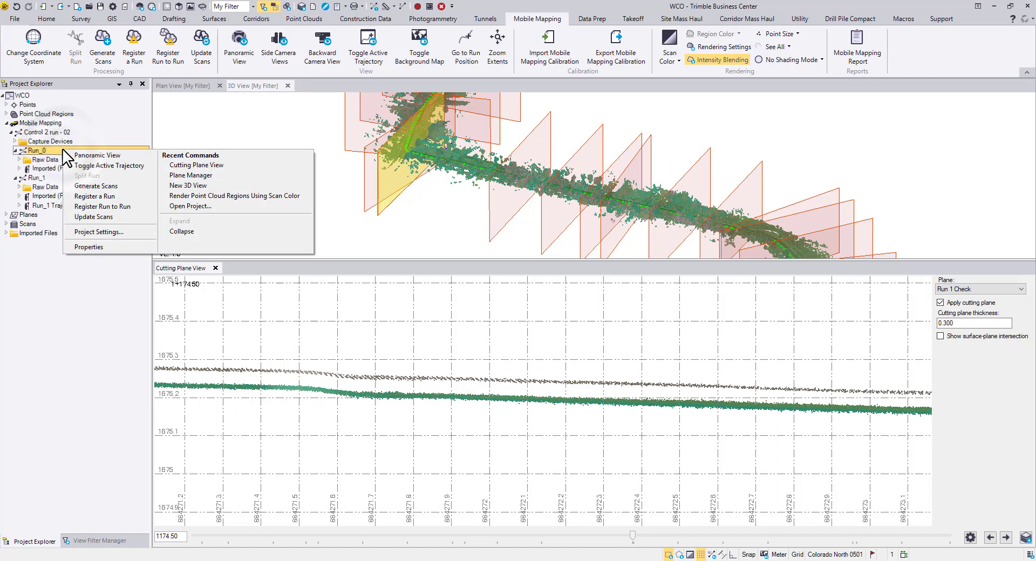
mouse_move(110, 206)
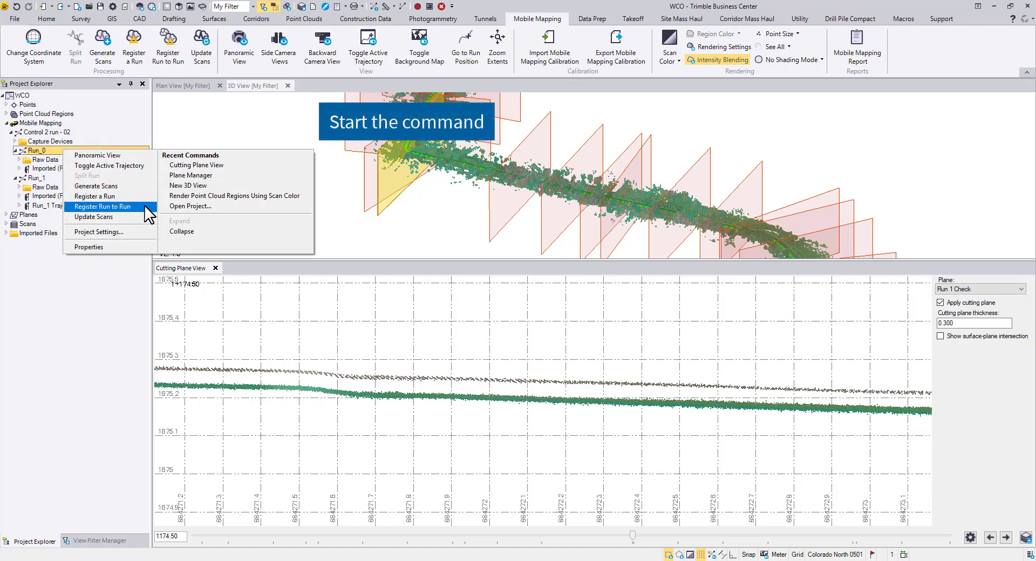
mouse_move(139, 185)
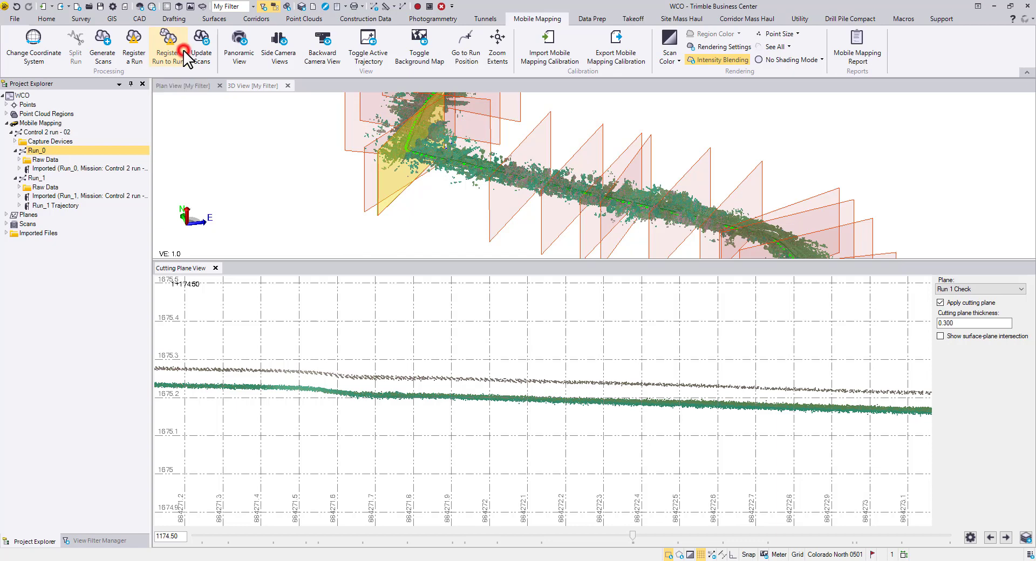
Step: Start Register Run to Run for Run_0 and name the registration 'Run0 Reg to Run1'
left_click(168, 46)
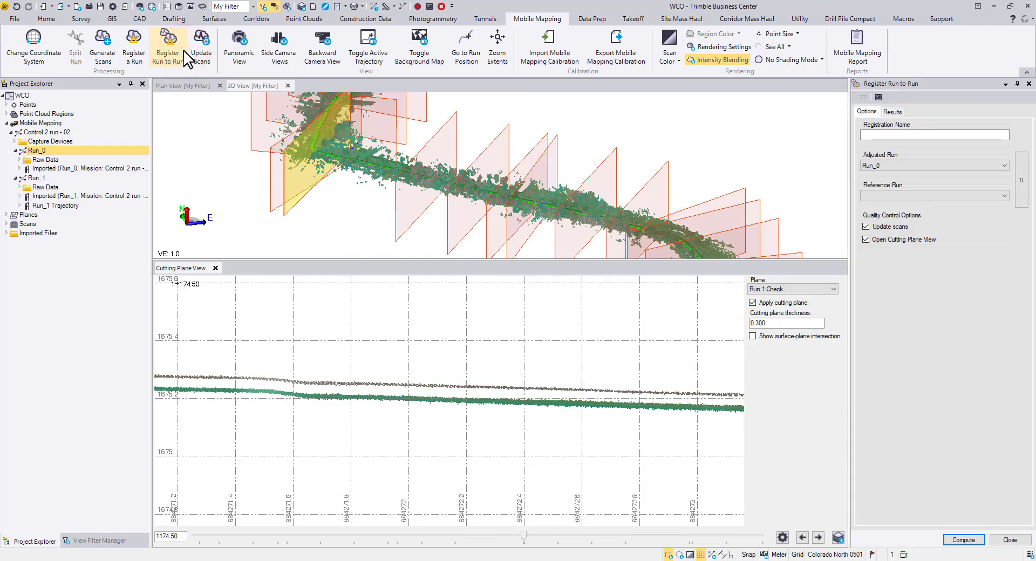
left_click(934, 135)
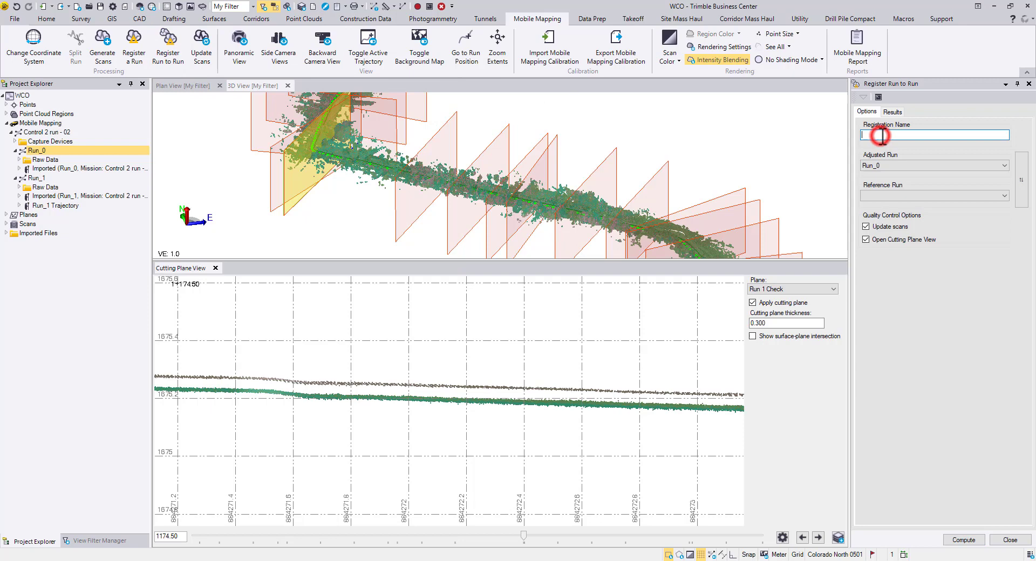
mouse_move(941, 287)
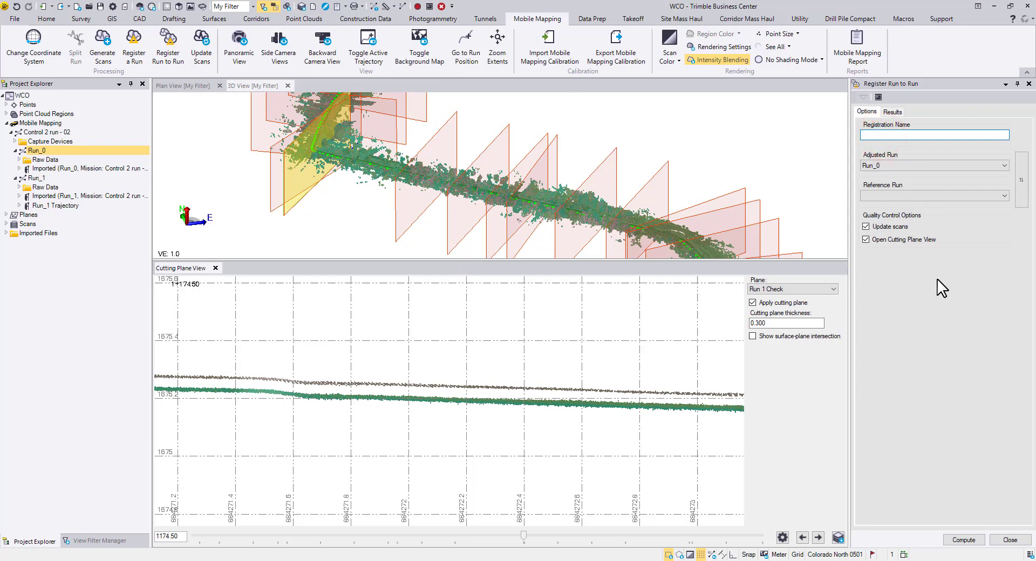
type("Run0 Reg t")
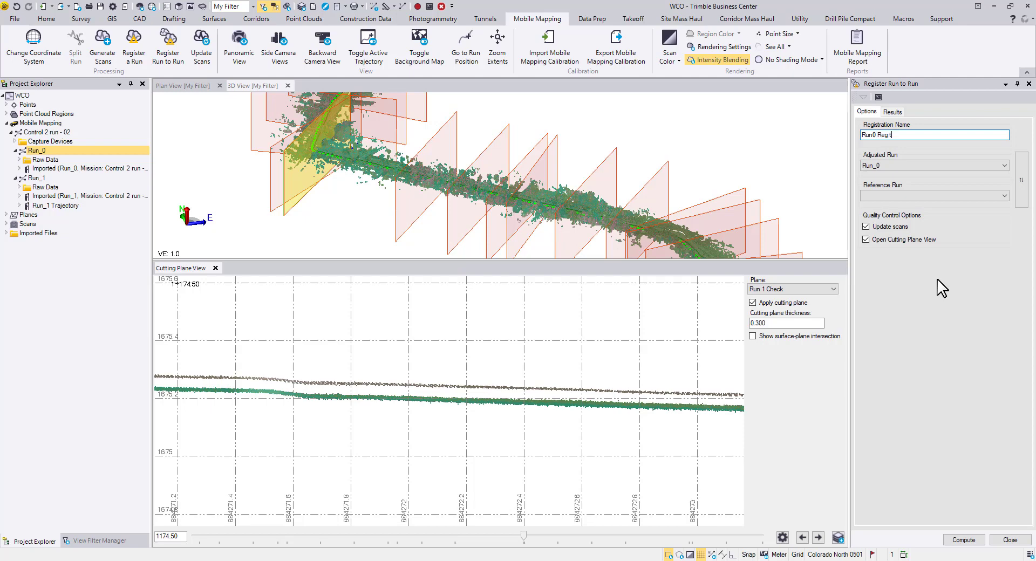
type("o Run1")
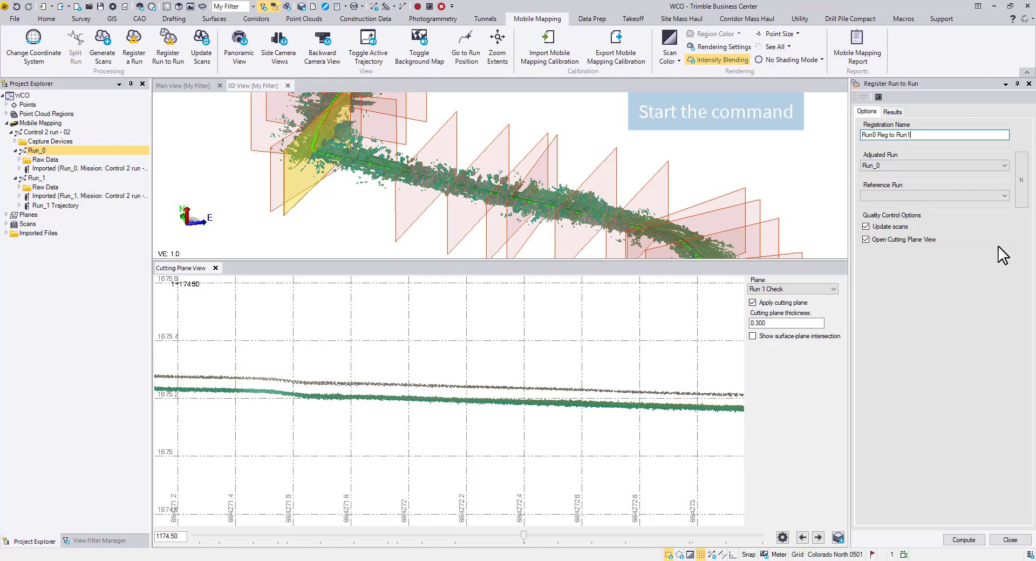
Step: Make Run_1 the reference run with Run_0 as the adjusted run
left_click(996, 196)
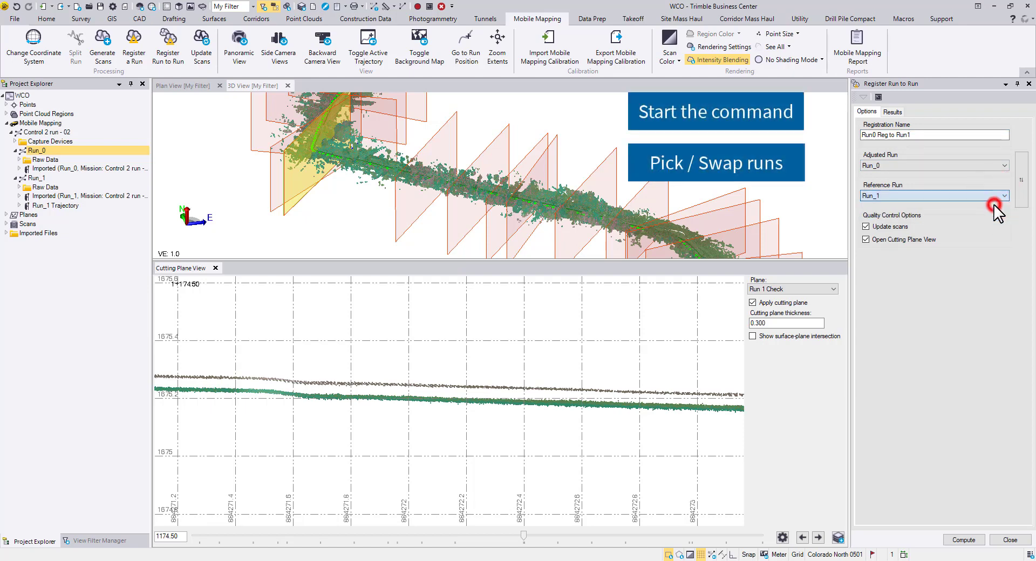
mouse_move(990, 290)
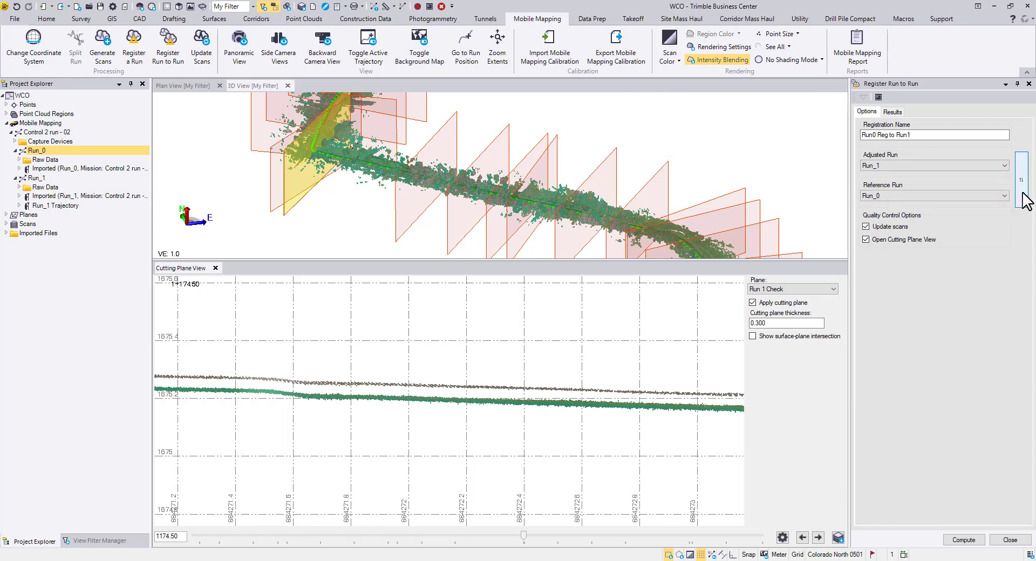
left_click(1021, 178)
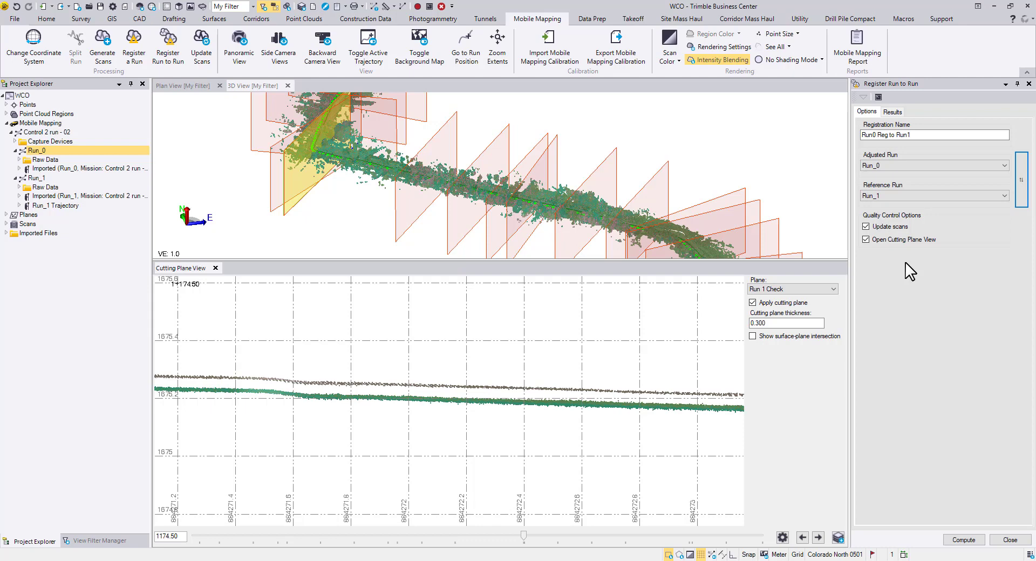
mouse_move(910, 271)
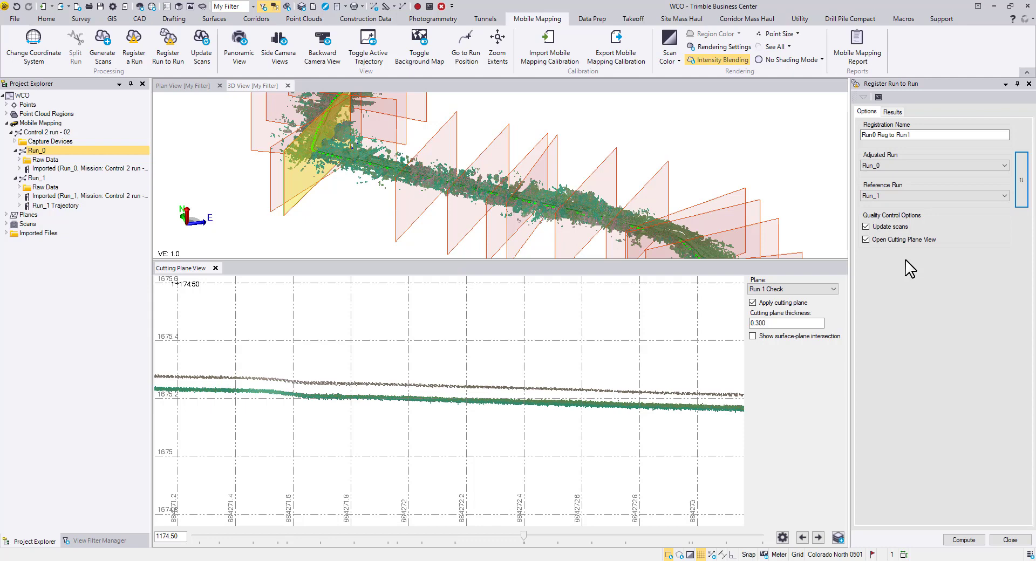
left_click(866, 227)
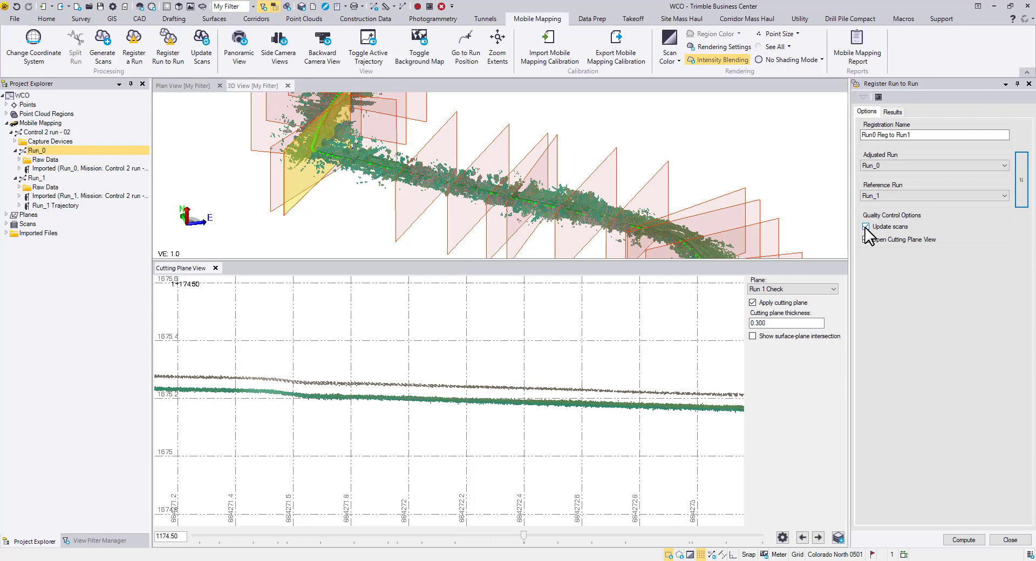
left_click(867, 227)
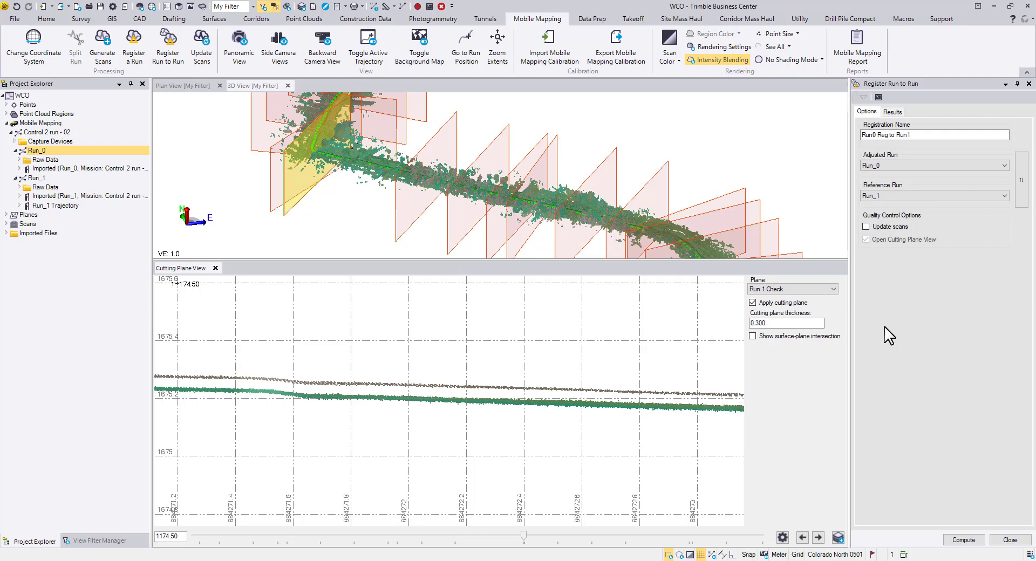
mouse_move(913, 264)
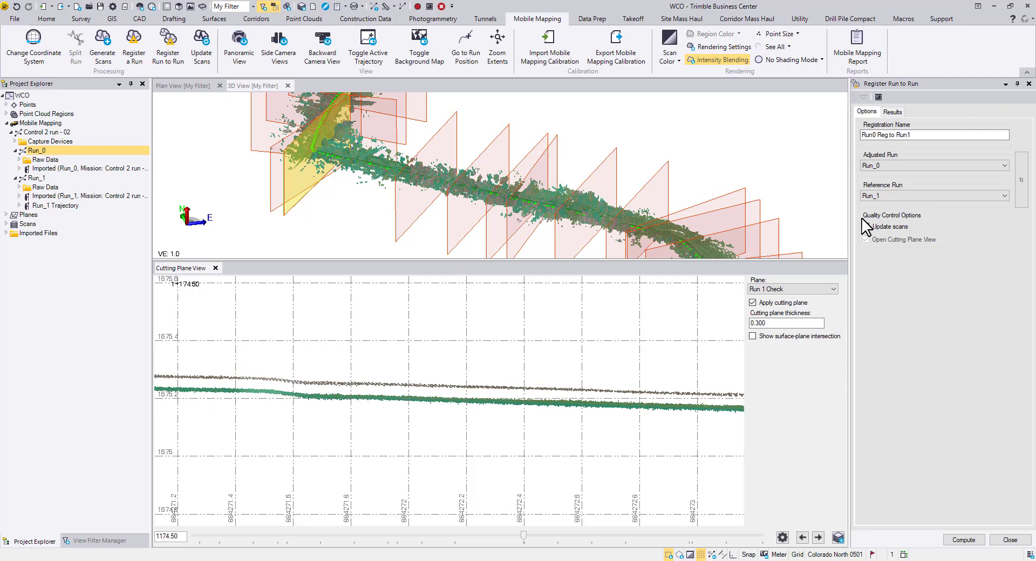
left_click(867, 227)
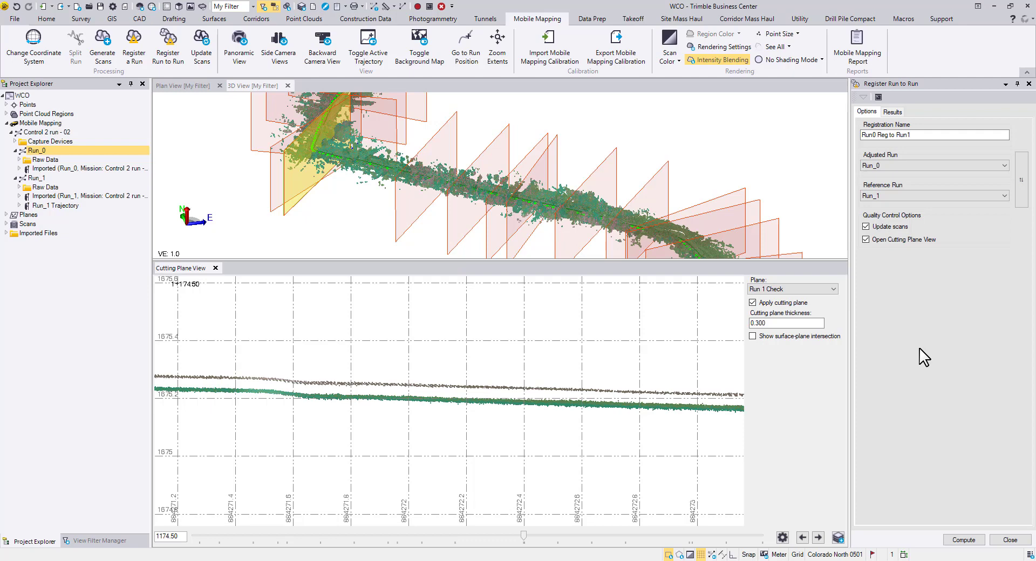
mouse_move(56, 205)
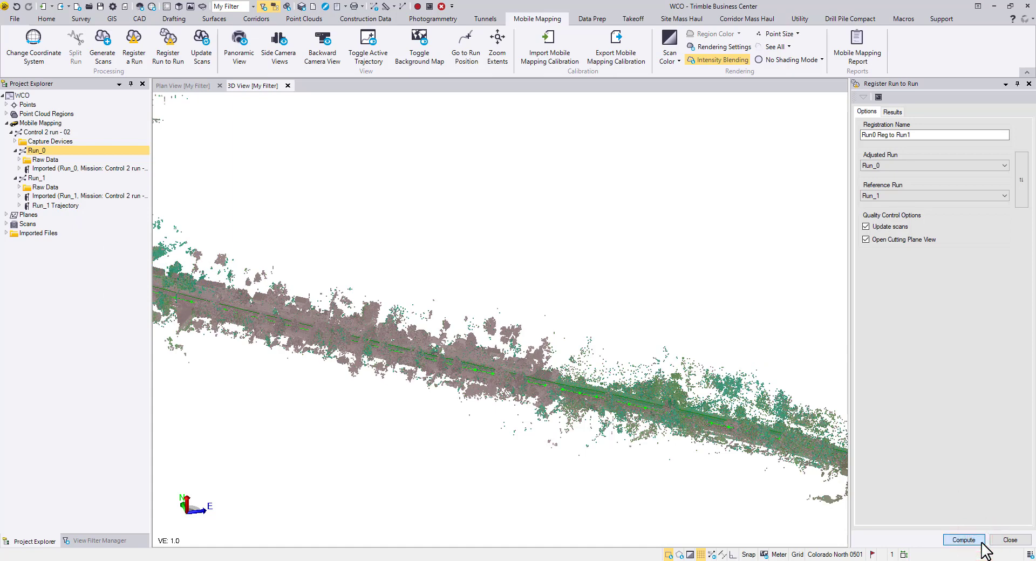
Step: Compute the Run0 Reg to Run1 registration and show its RMS statistics results
left_click(963, 540)
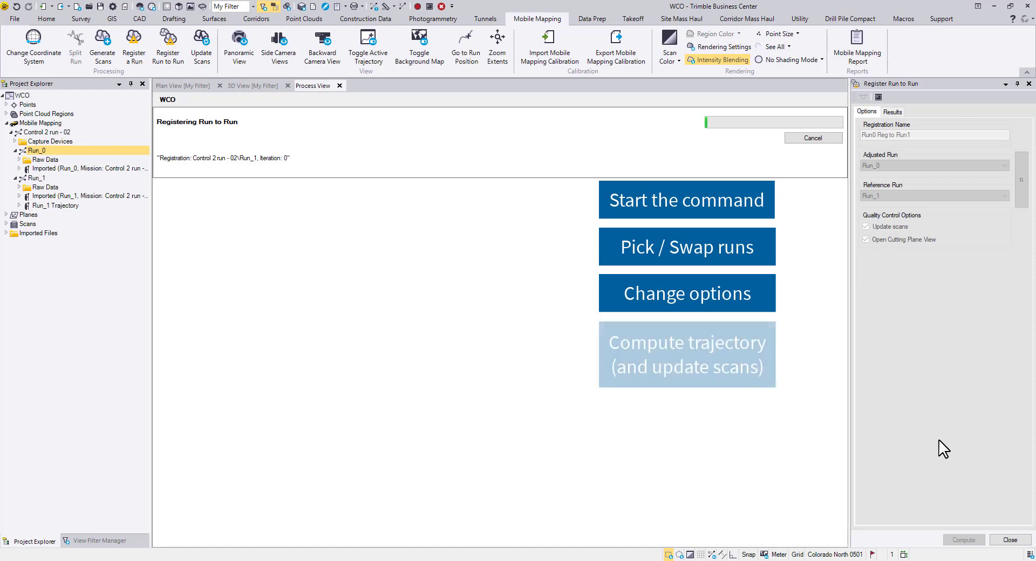
left_click(686, 354)
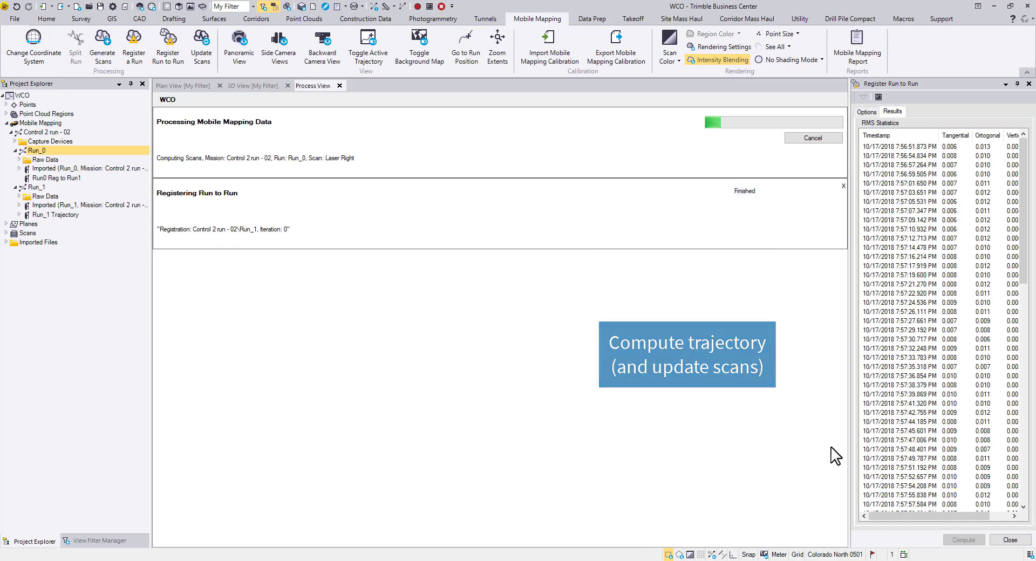
mouse_move(342, 142)
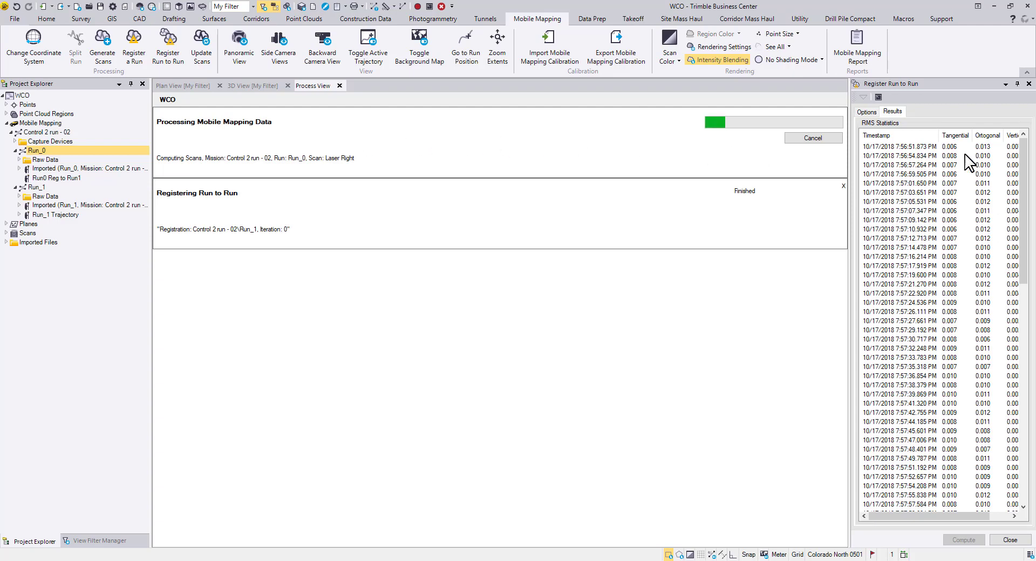
Step: Scroll through the registration RMS statistics list in the Results tab
scroll("down", 3)
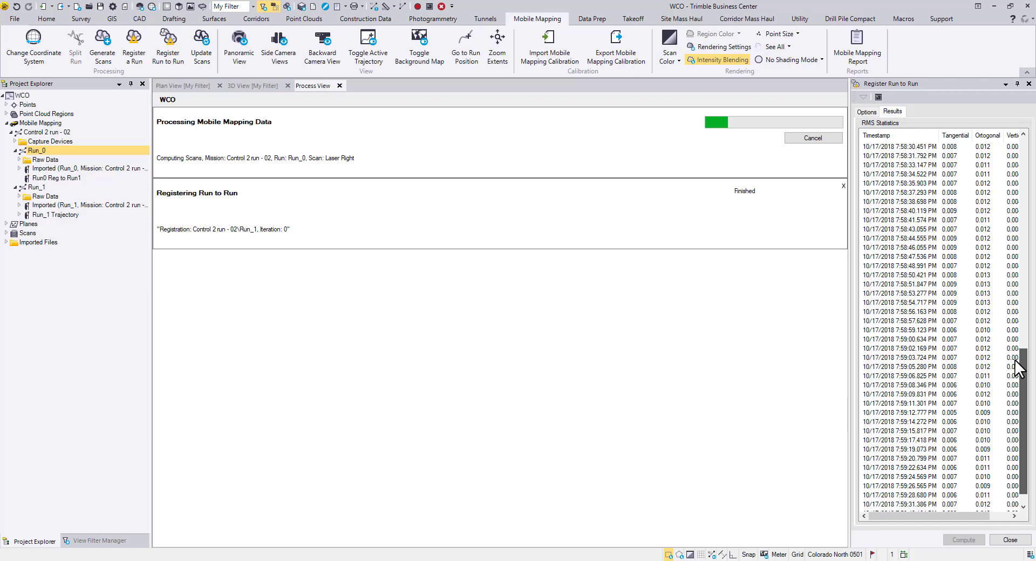
scroll("up", 3)
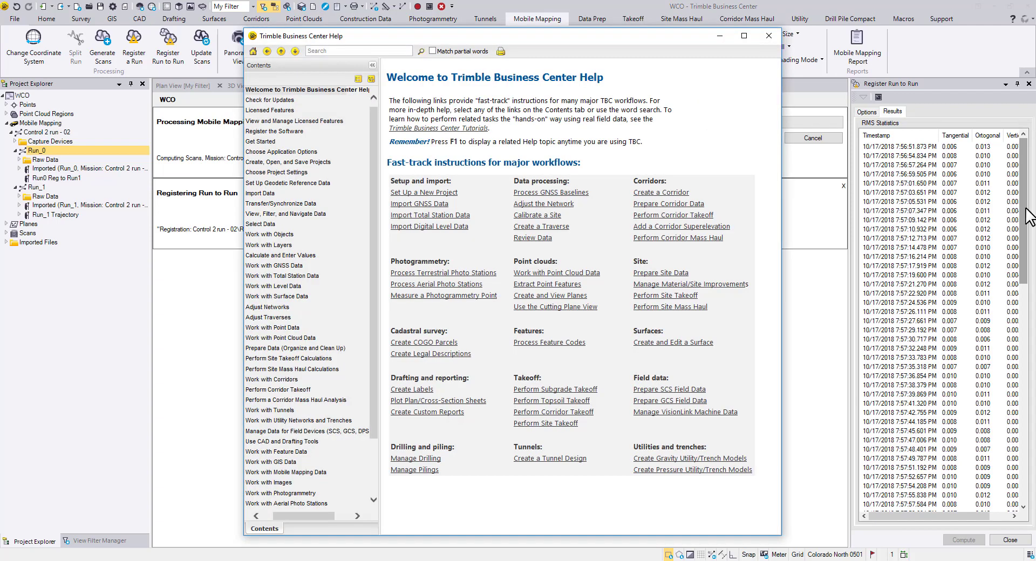
Step: Search Help for 'run to run' and read 'Register MX9 Mobile Mapping Runs Together'
left_click(358, 51)
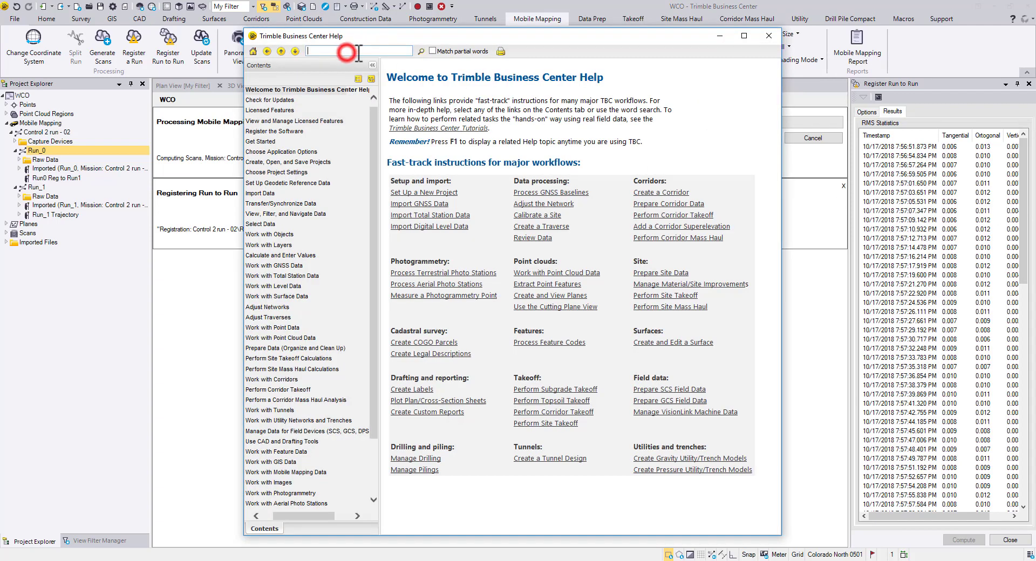
type("run")
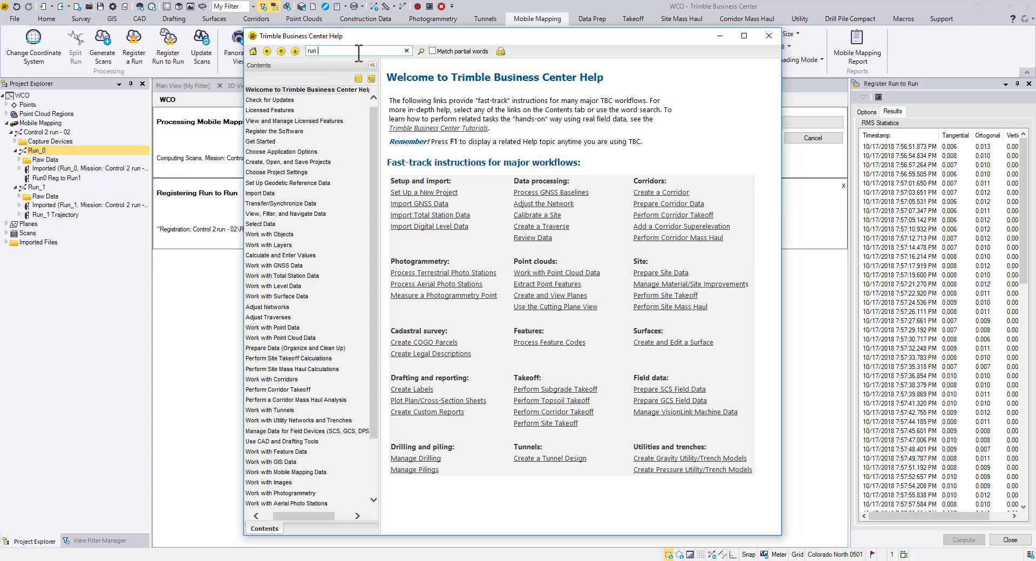
type("to run")
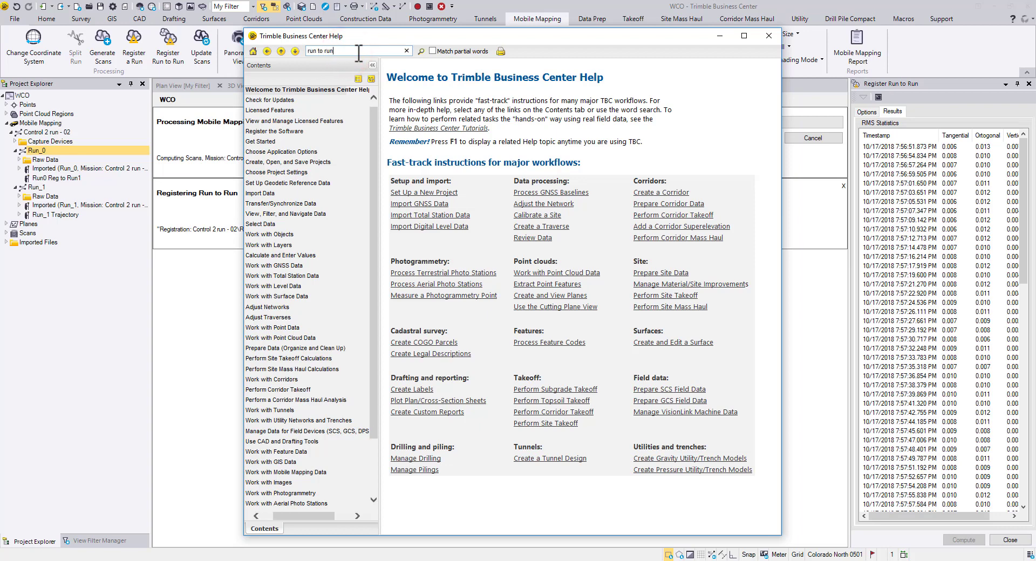
left_click(420, 51)
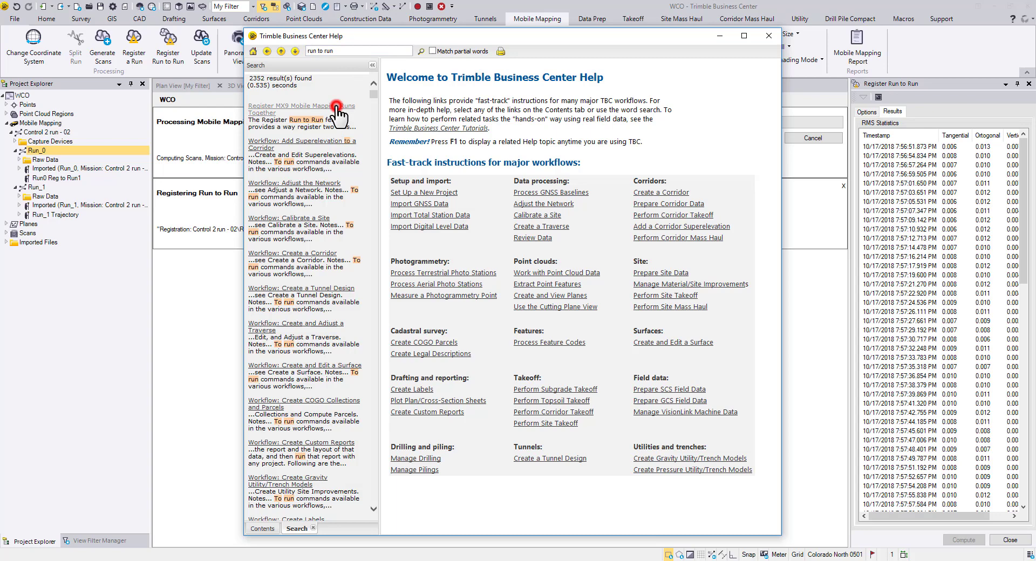
left_click(301, 109)
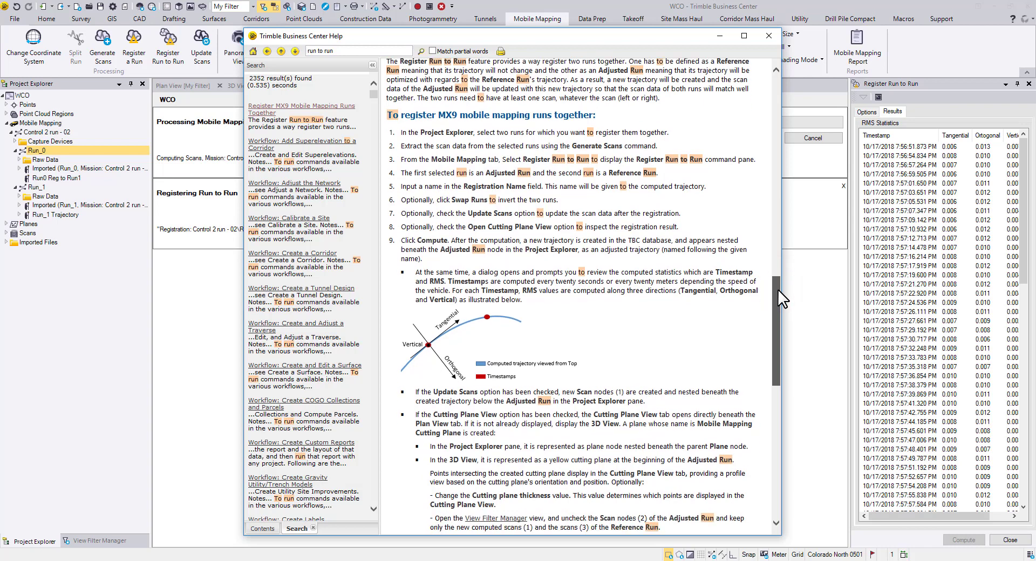
scroll("down", 3)
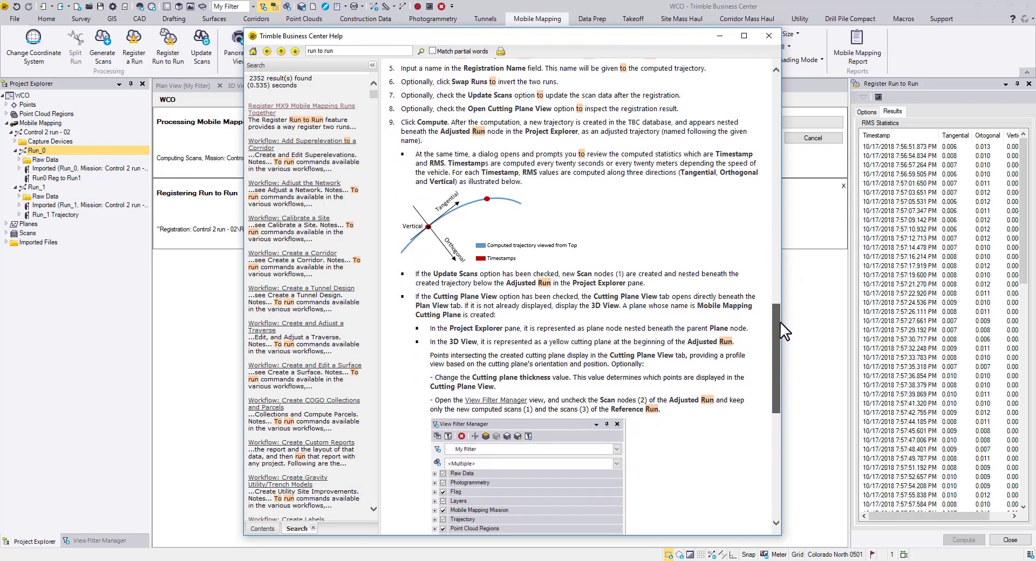
scroll("down", 3)
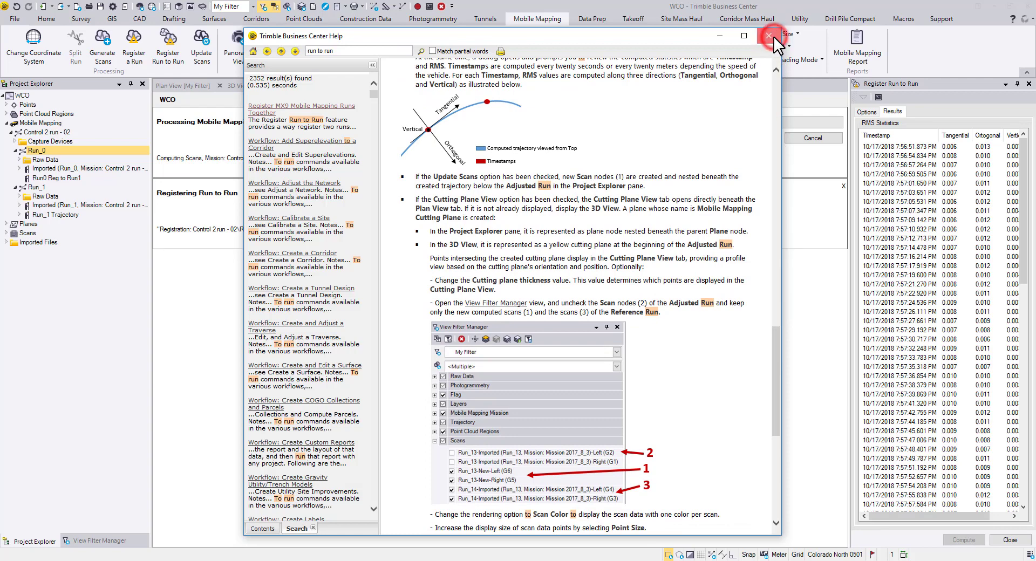
Step: Close Help and dismiss the Results of Scan Generation message
left_click(768, 36)
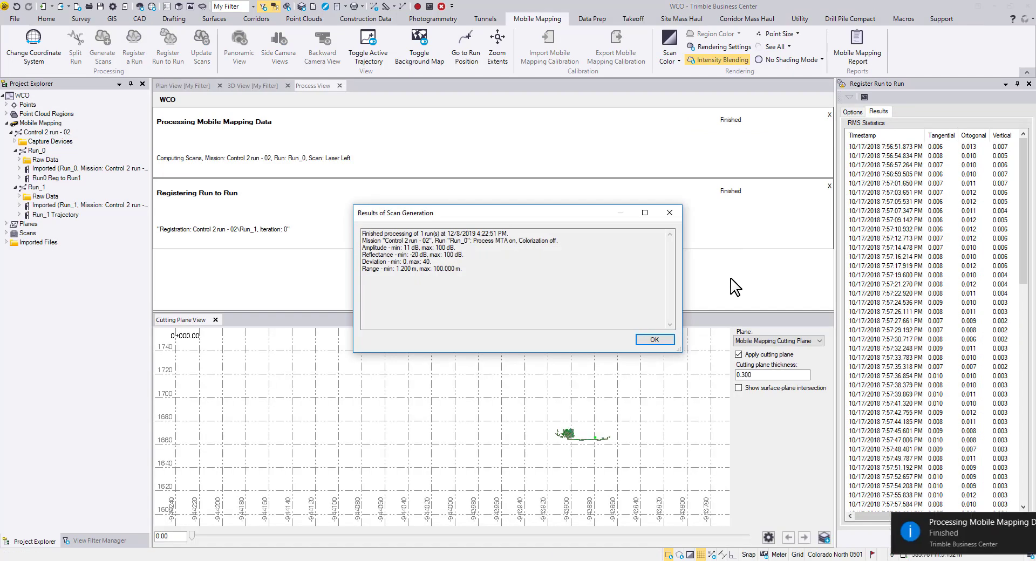
mouse_move(681, 337)
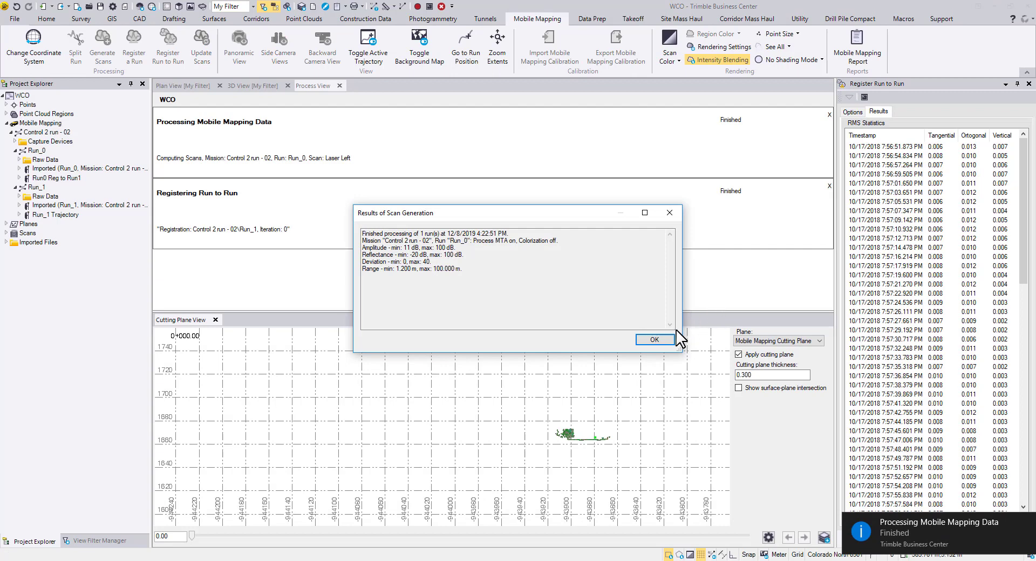
left_click(654, 339)
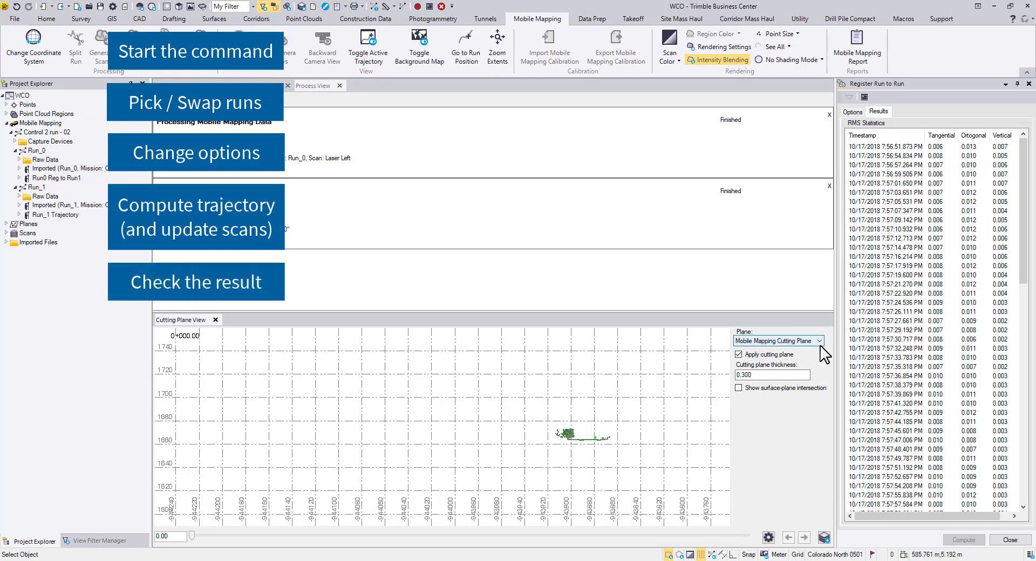
mouse_move(832, 354)
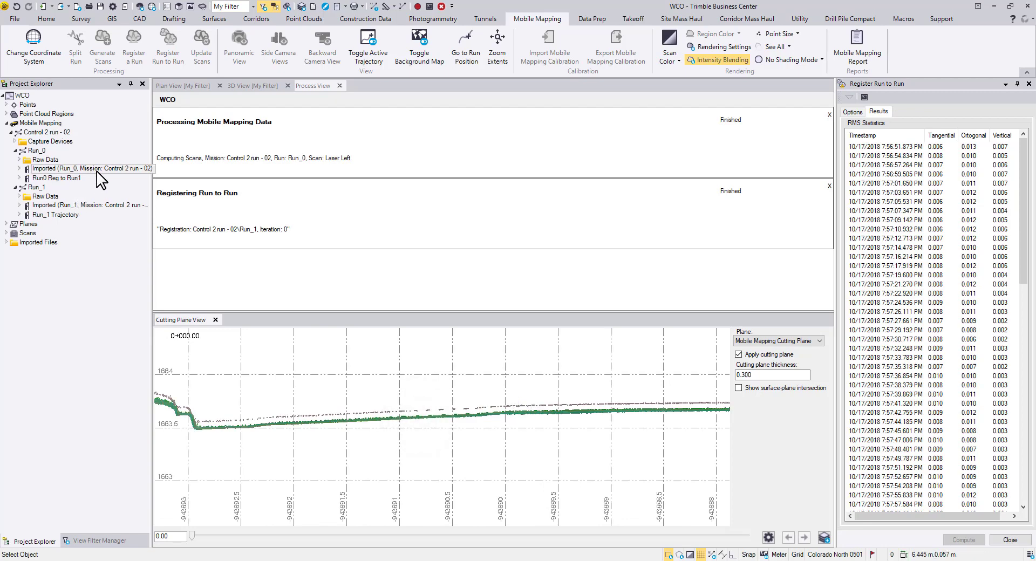
Step: Select the imported Run_0 and Run0 Reg to Run1 trajectories to compare their profiles
right_click(90, 168)
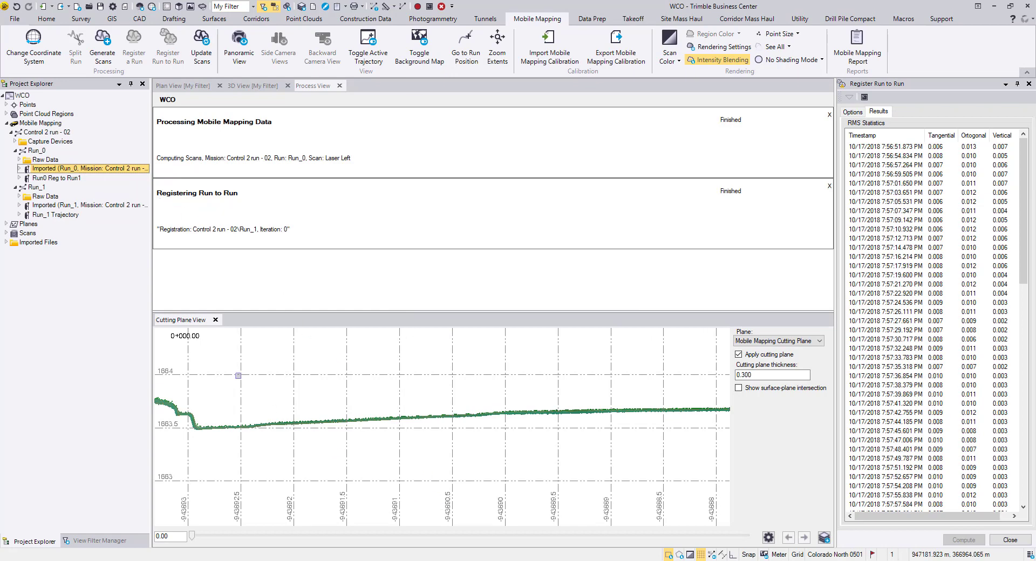
right_click(56, 178)
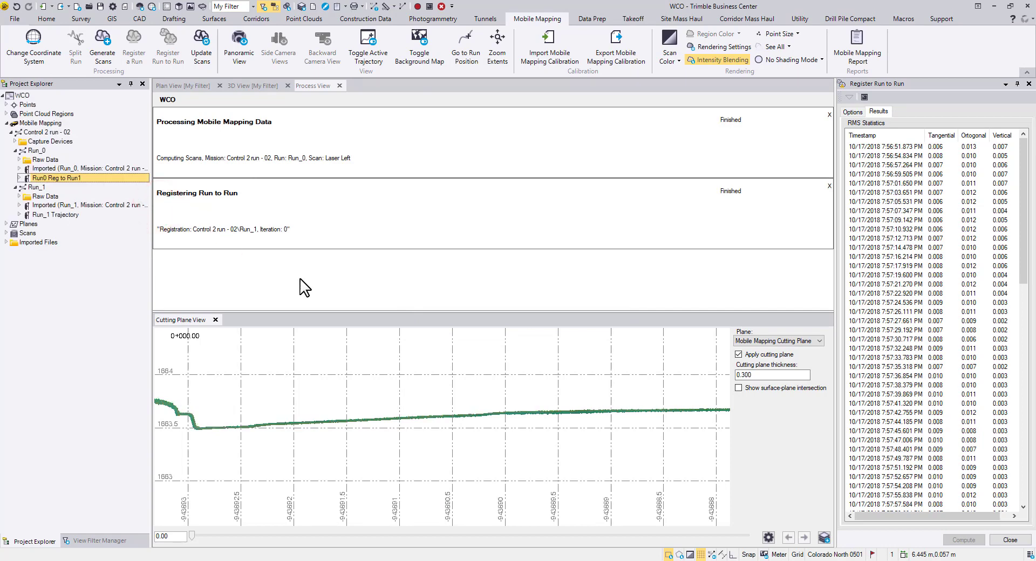
right_click(55, 178)
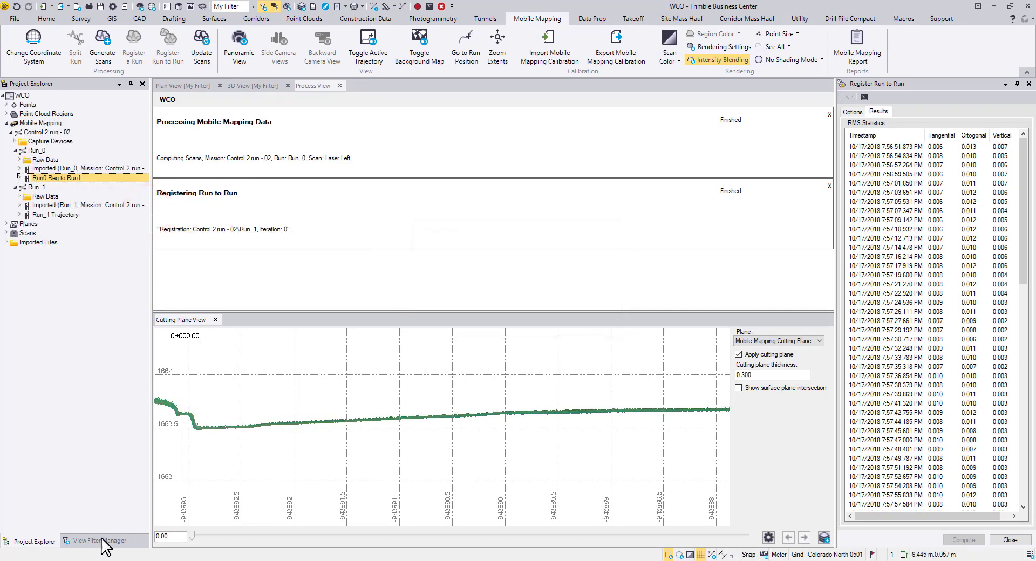
Step: Filter the view to Run0 Reg to Run1 and Run_1 scans, then close the registration results
left_click(93, 541)
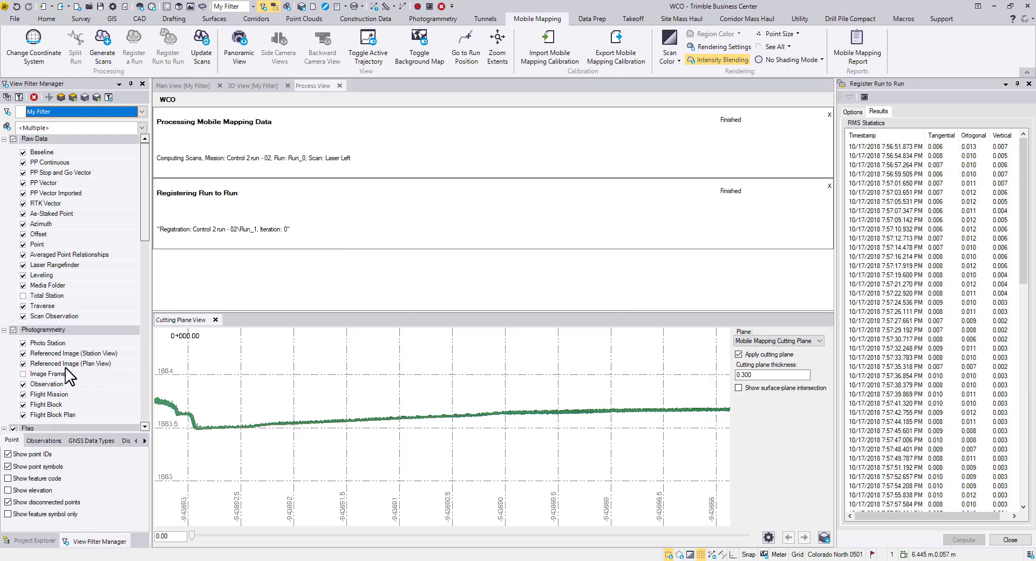
left_click(140, 127)
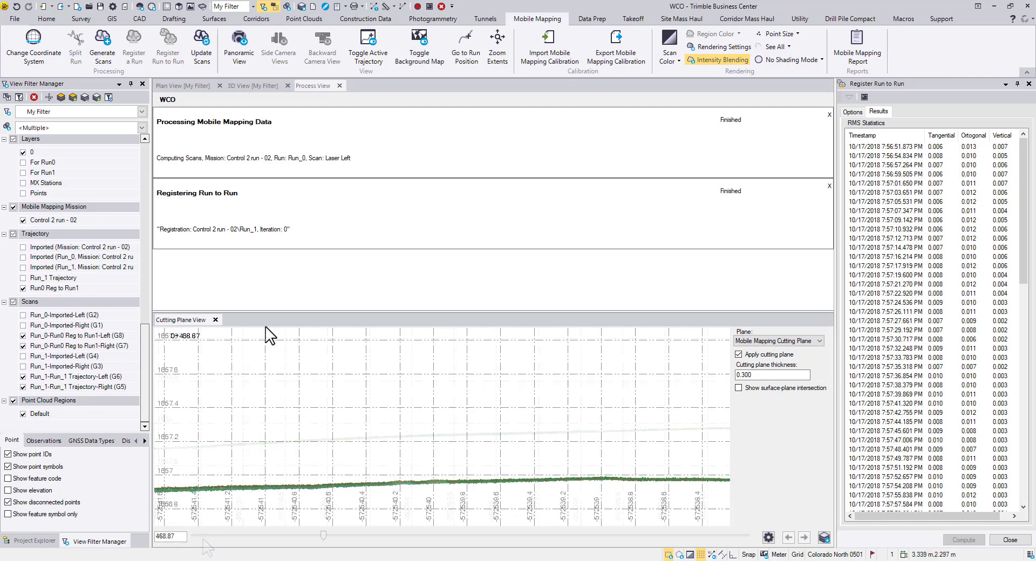
left_click(216, 320)
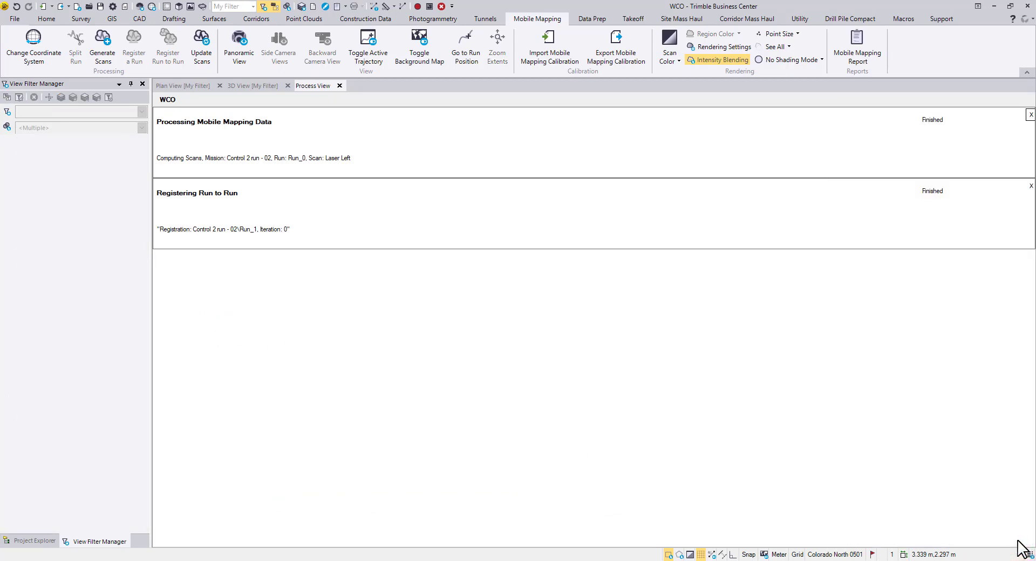
mouse_move(897, 125)
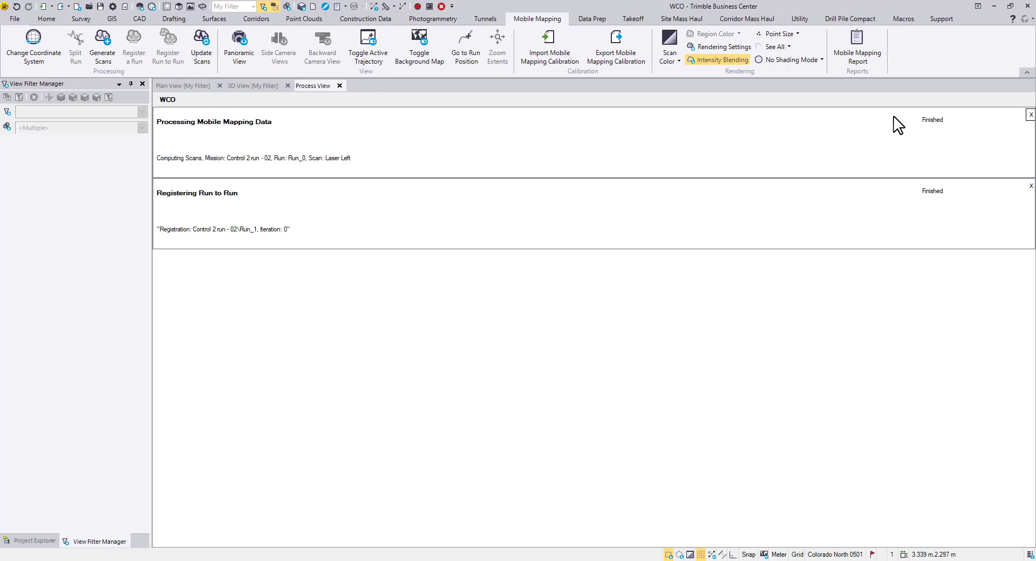
Step: Generate the Mobile Mapping Report and scroll through it in Chrome
left_click(856, 48)
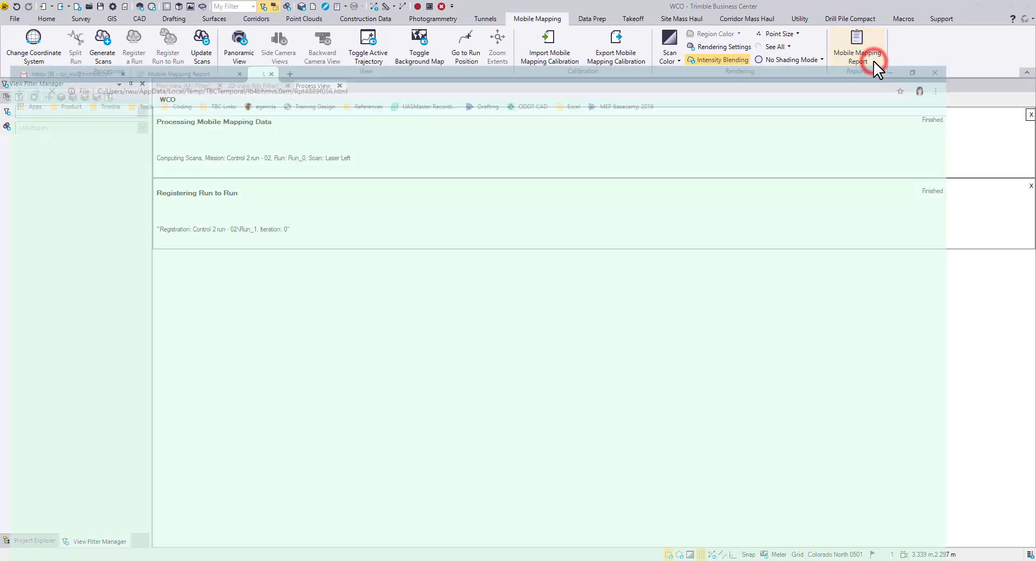
left_click(856, 46)
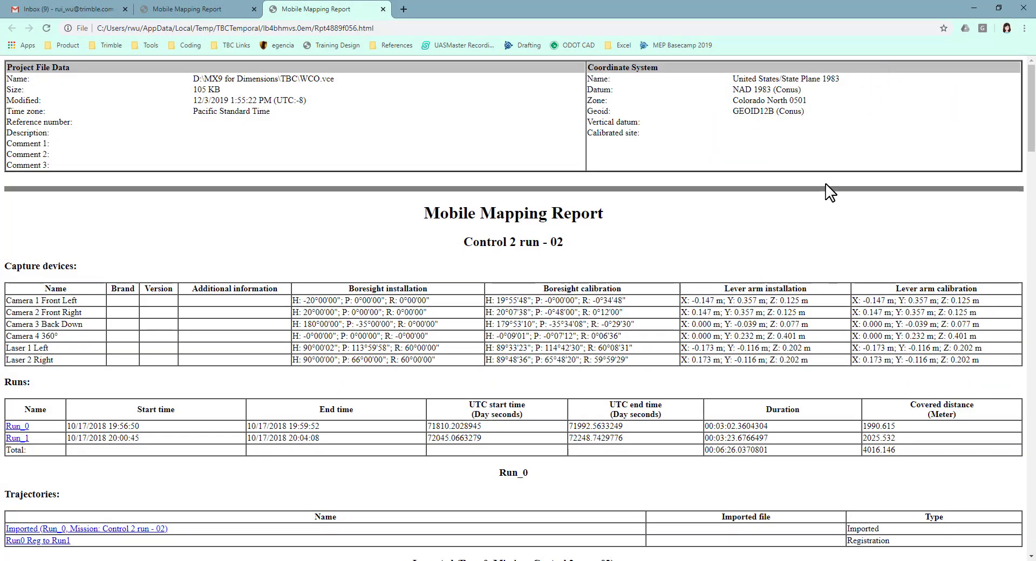
scroll("down", 3)
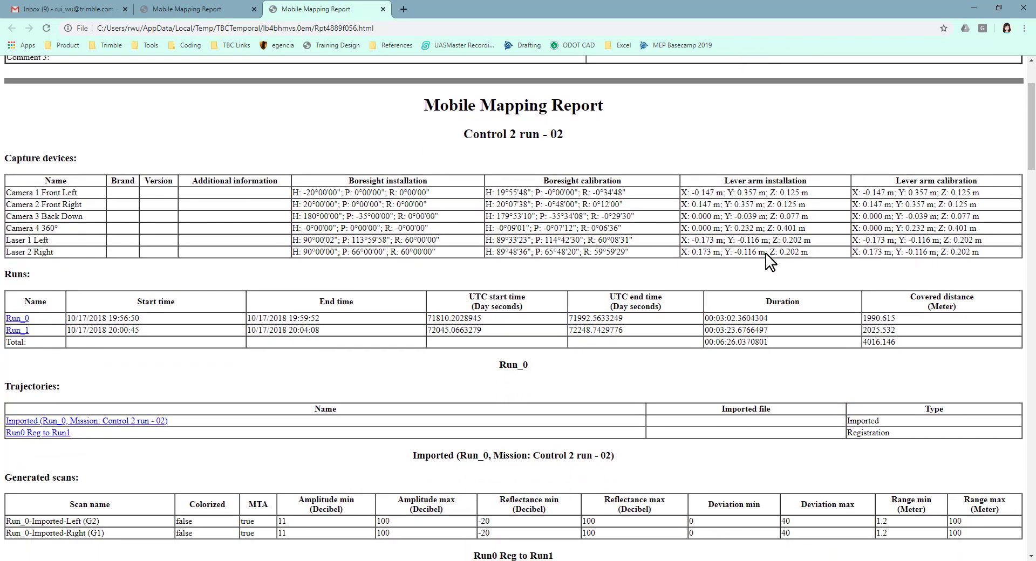
scroll("down", 3)
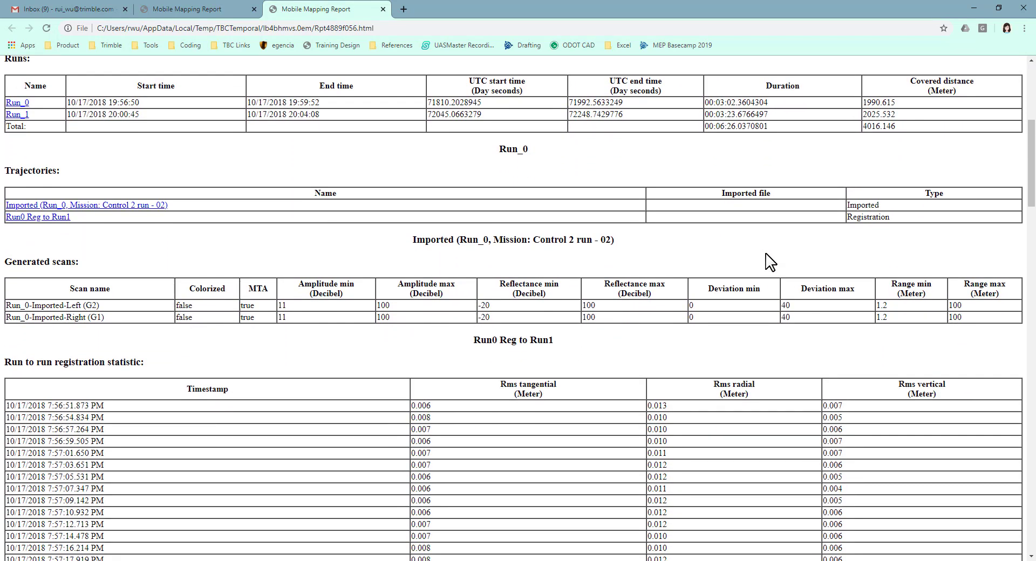
mouse_move(38, 216)
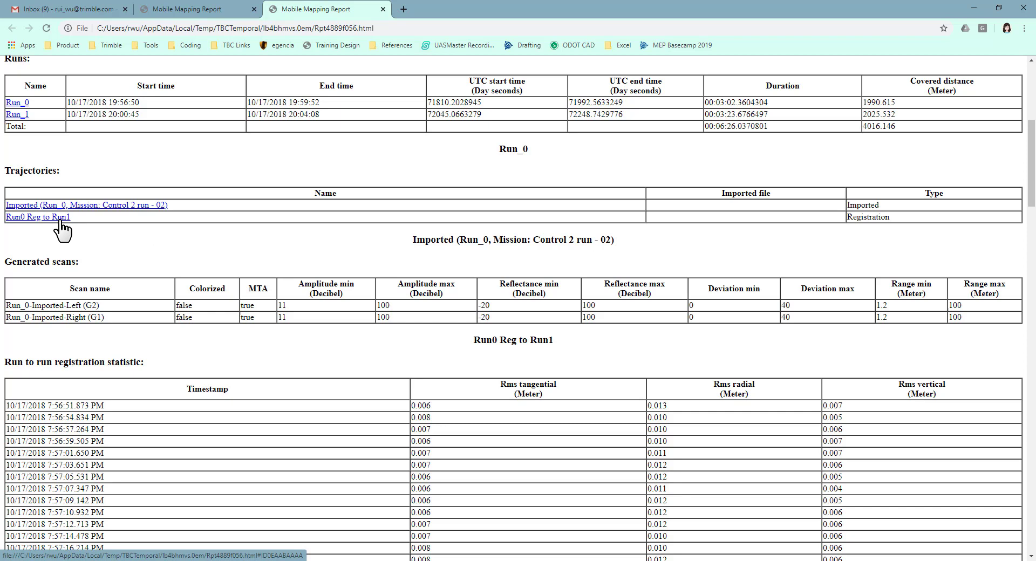
Step: Jump to the Run0 Reg to Run1 registration statistics table and review it
left_click(38, 217)
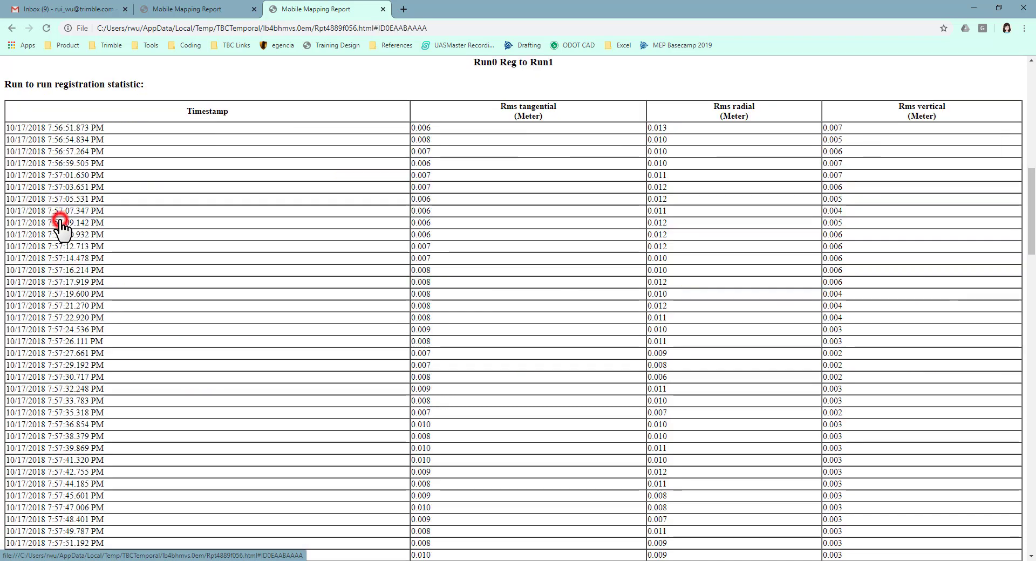
mouse_move(501, 217)
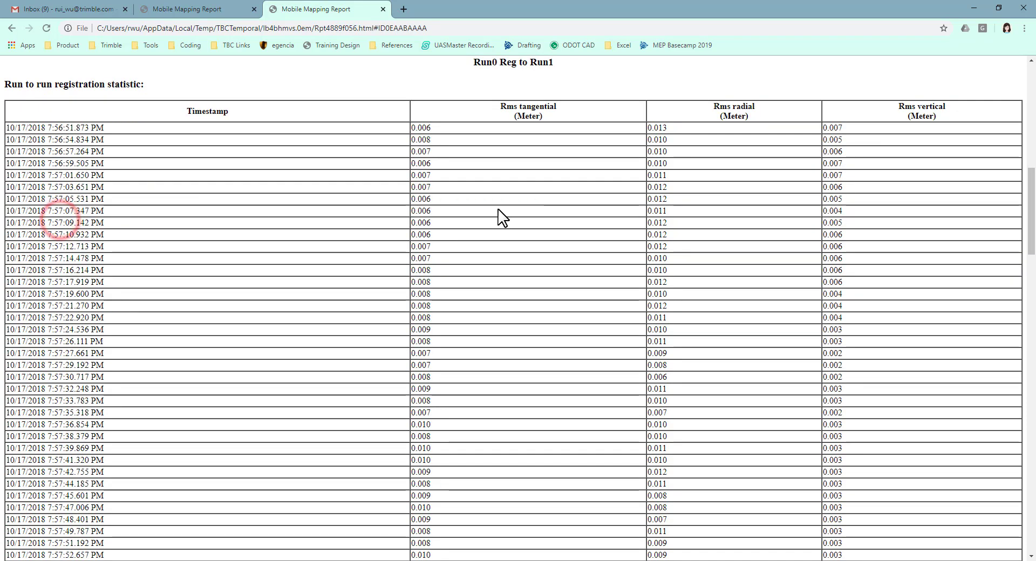
scroll("down", 3)
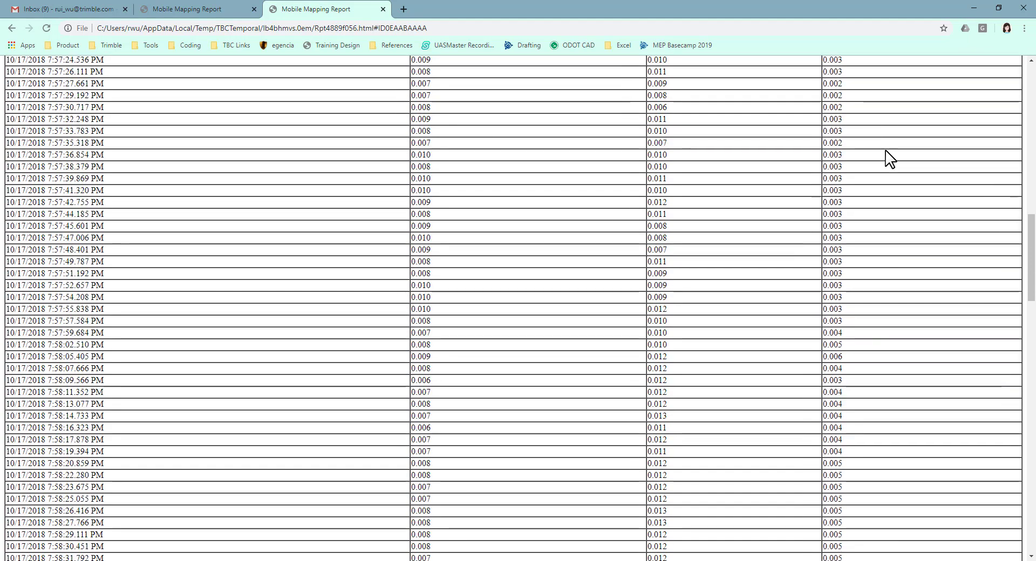
scroll("up", 3)
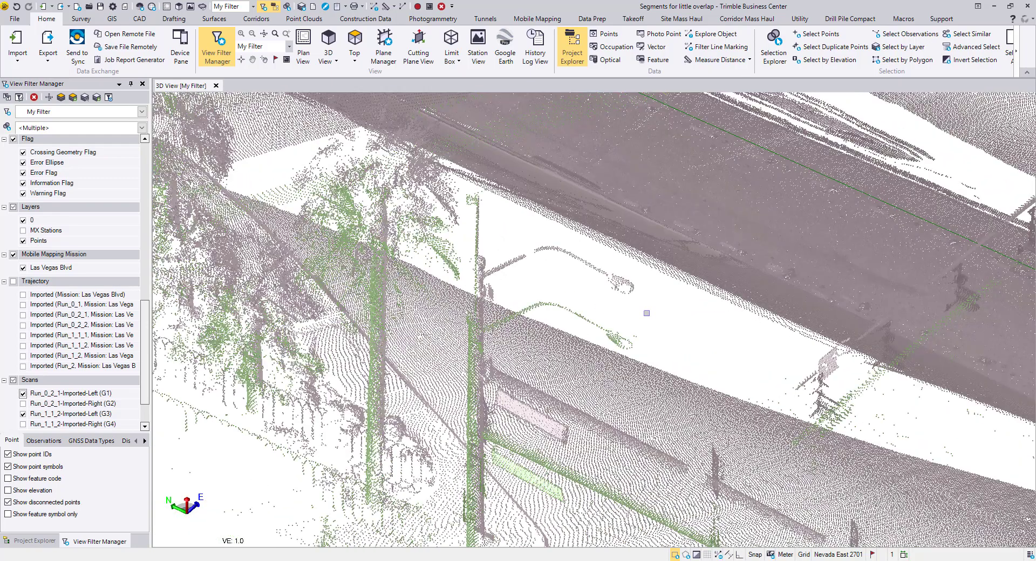
mouse_move(394, 8)
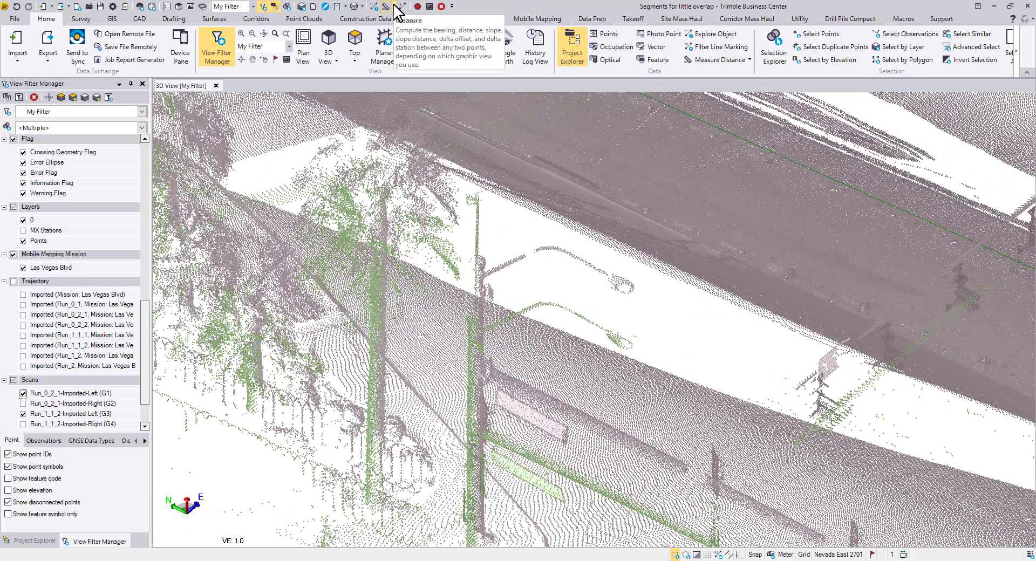
left_click(714, 59)
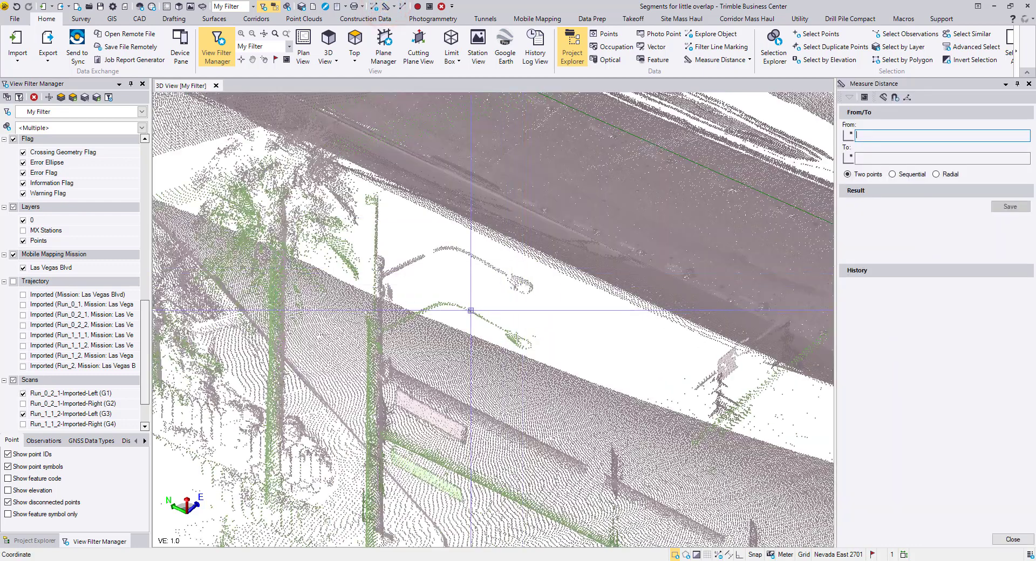
left_click(445, 304)
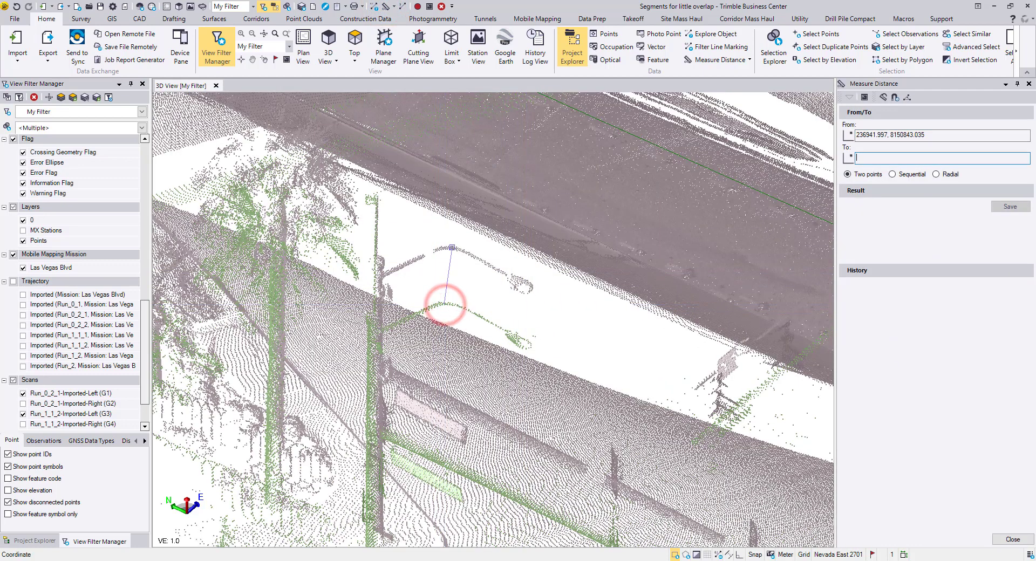
left_click(444, 306)
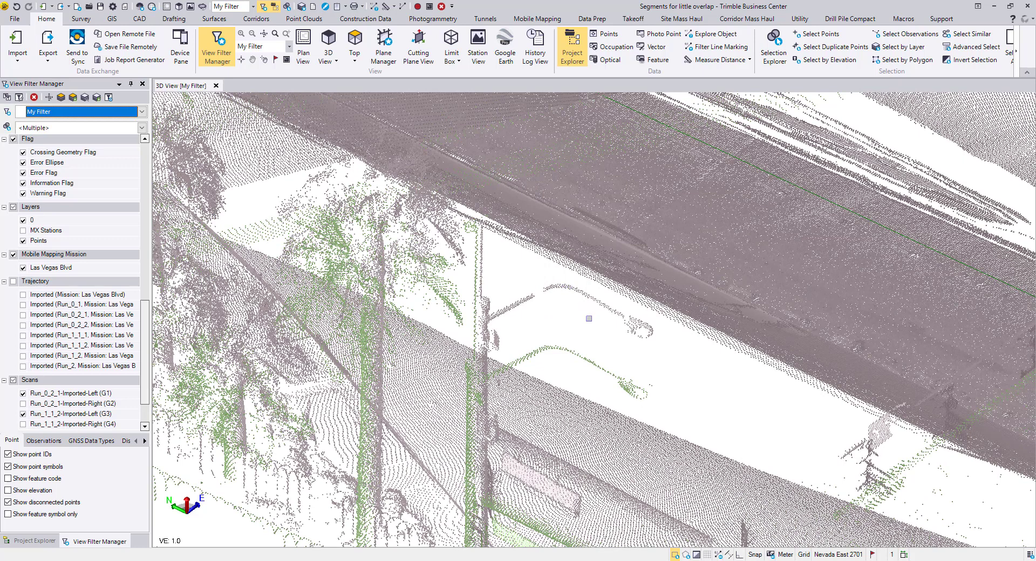
Step: Create point 1 snapped to the lamp arm in the Run_1_1_2 reference scan
left_click(140, 18)
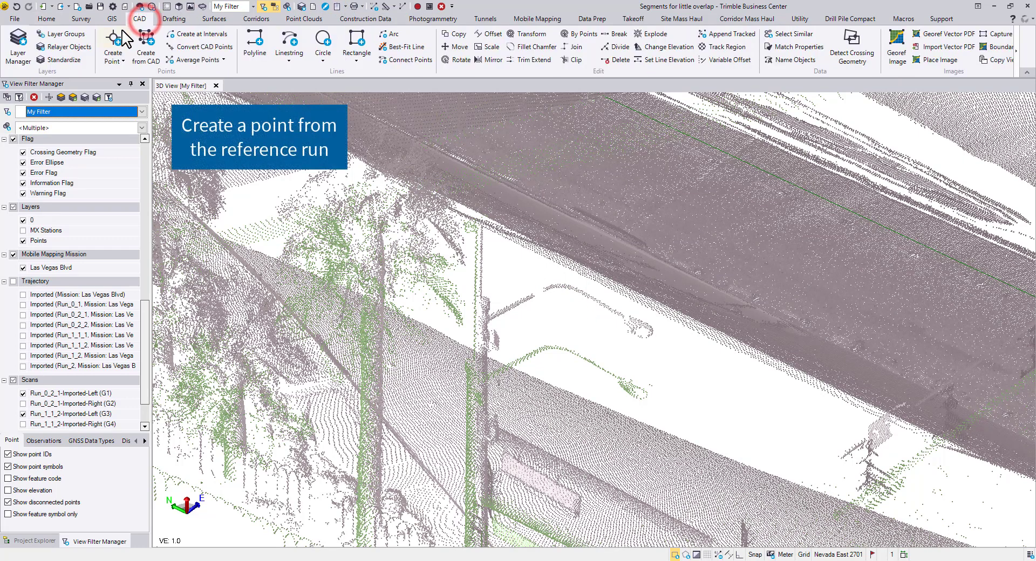
left_click(114, 43)
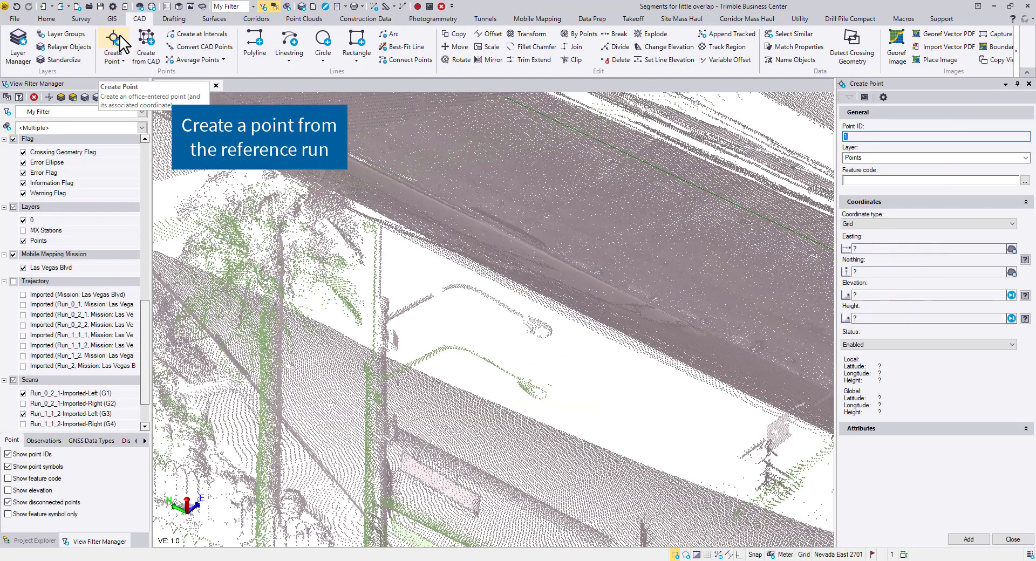
mouse_move(405, 127)
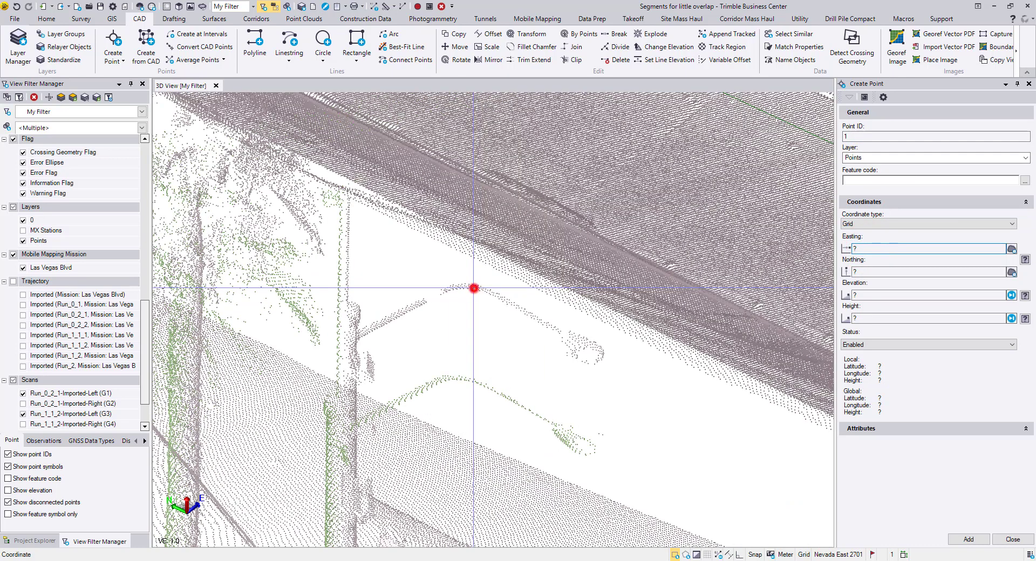
left_click(474, 287)
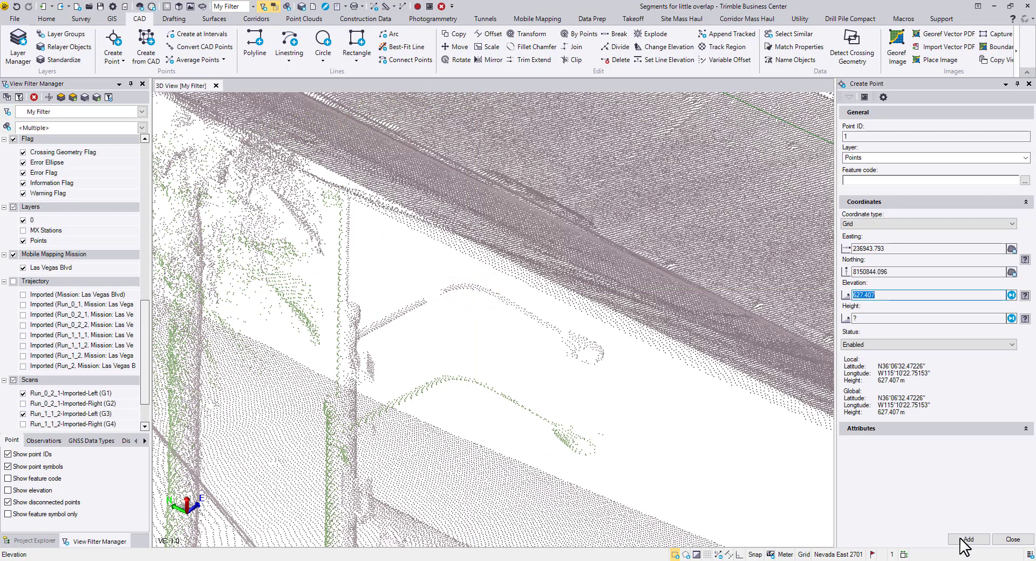
left_click(967, 538)
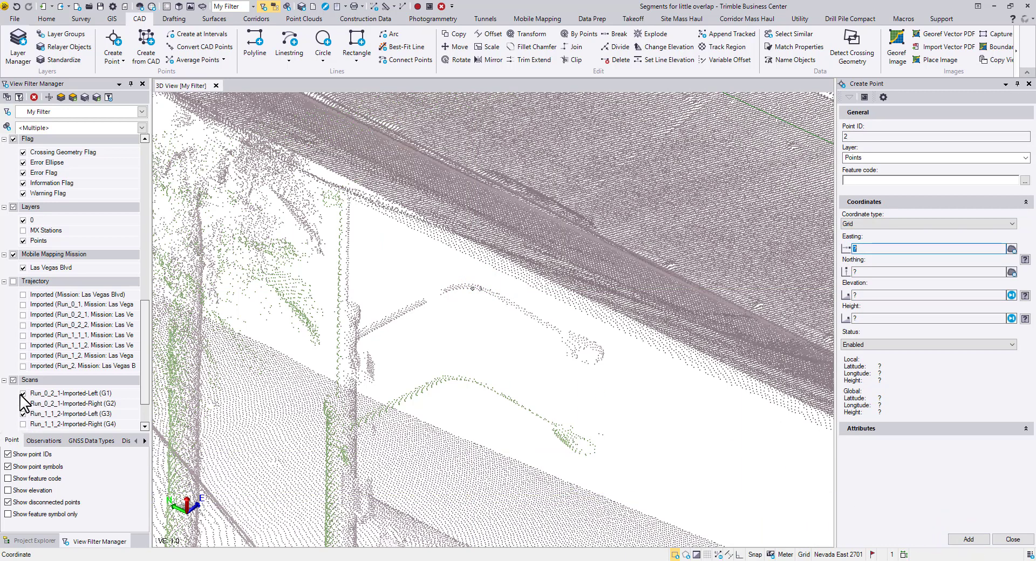
Step: Toggle the Run_0_2_1 left scan off and on, then show the project tree
left_click(22, 395)
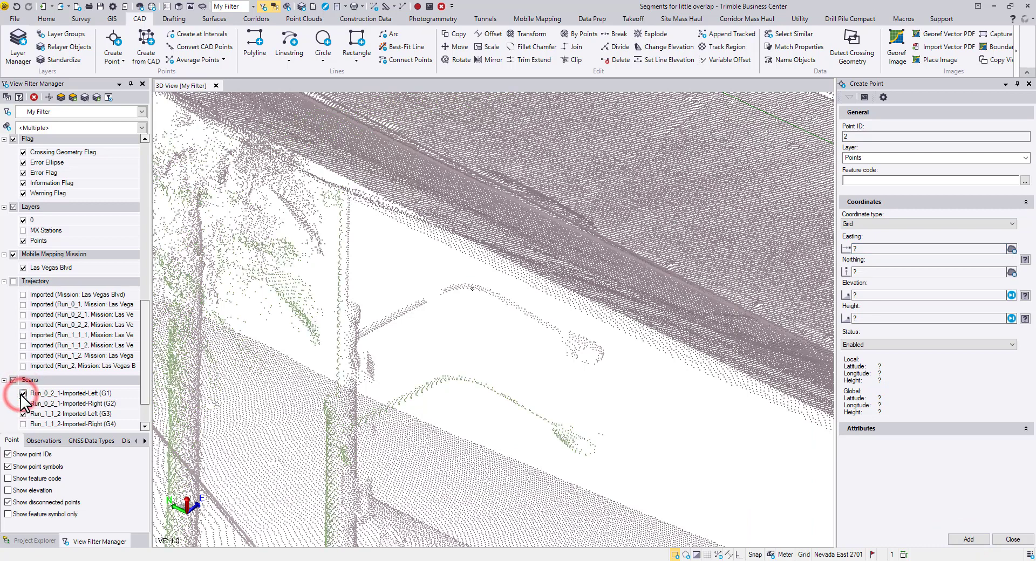
left_click(23, 392)
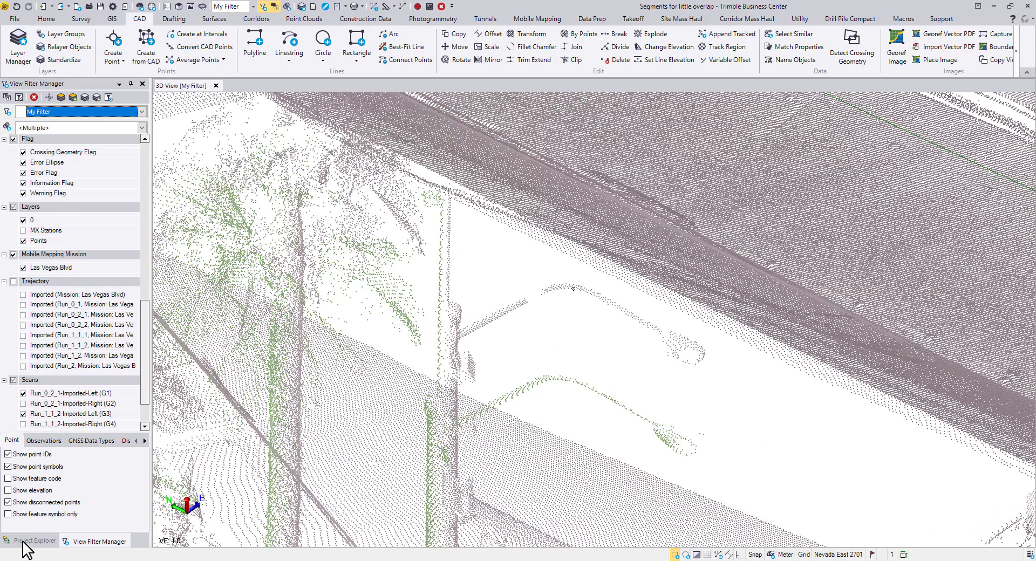
left_click(33, 541)
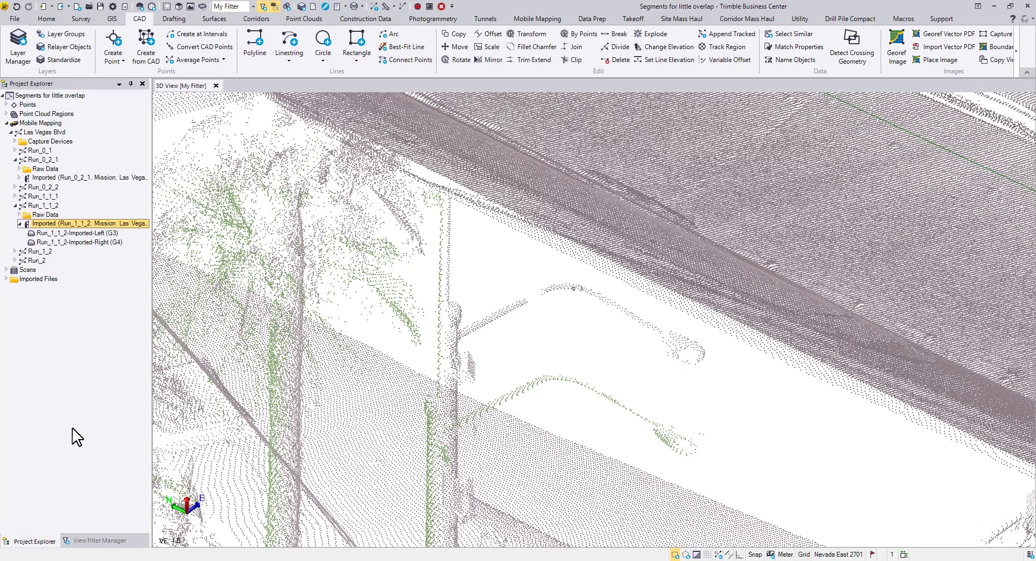
Step: Start Register a Run on Run_0_2_1 from the Project Explorer context menu
left_click(86, 177)
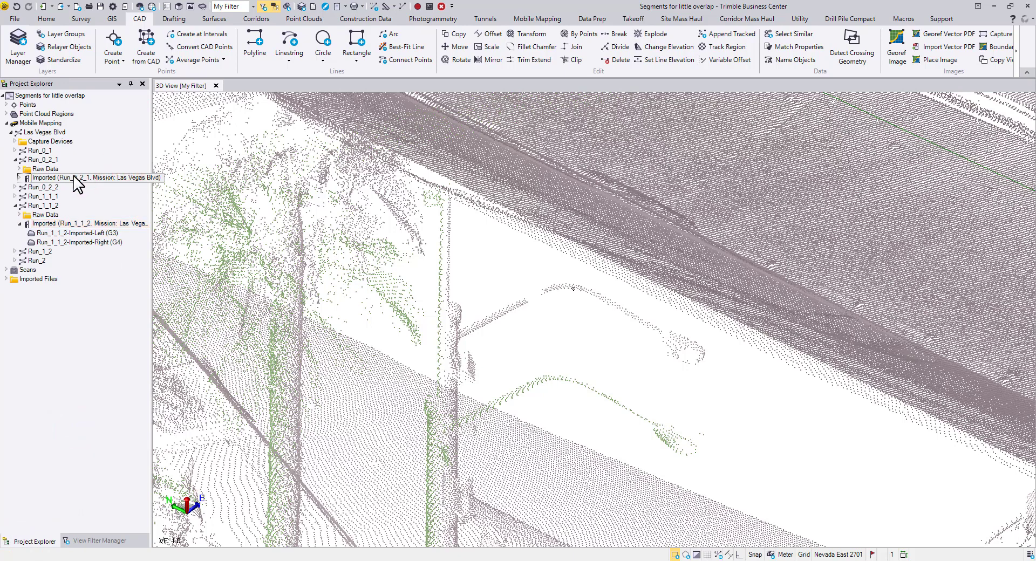
left_click(42, 160)
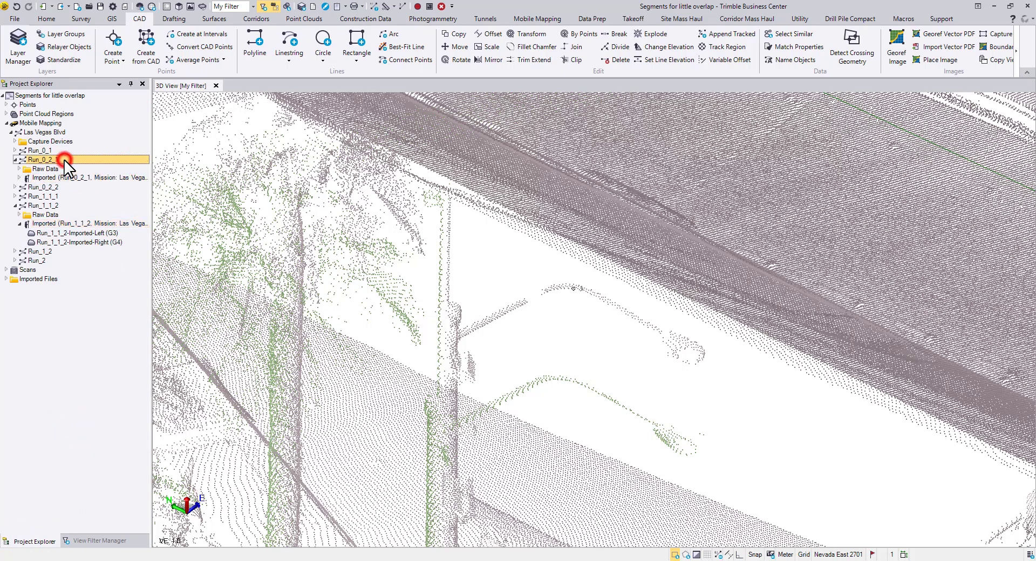
right_click(42, 160)
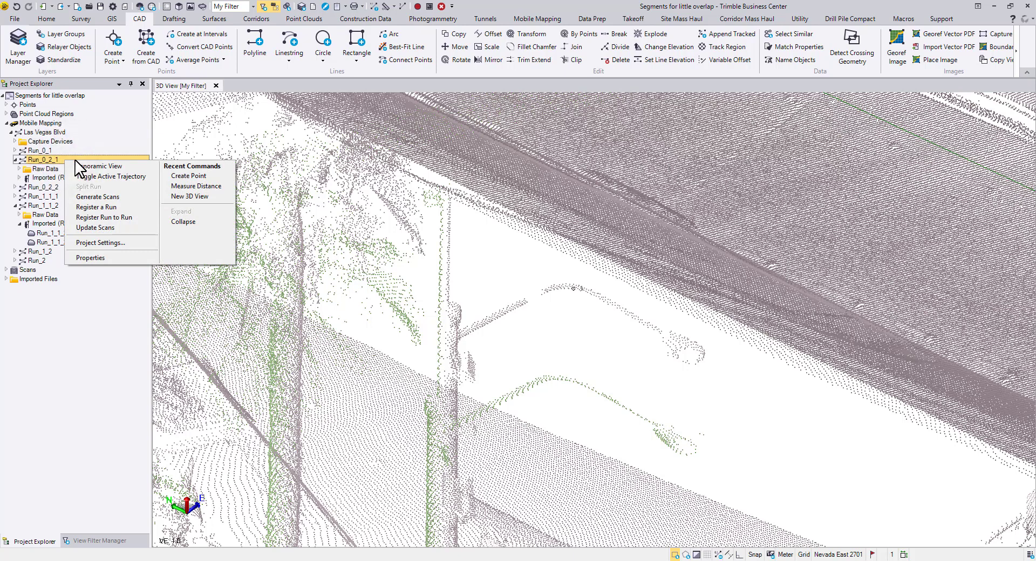
mouse_move(99, 207)
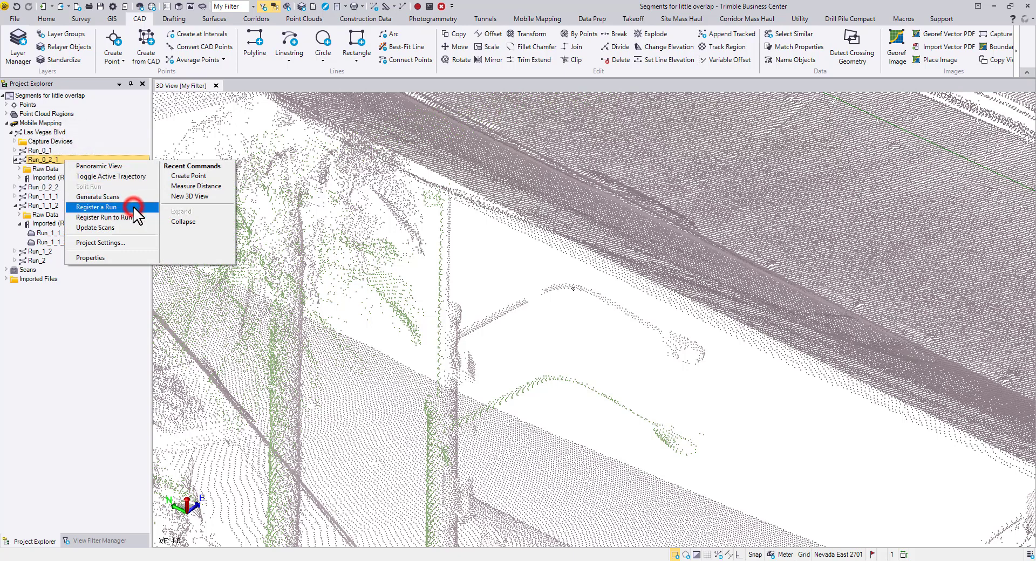
left_click(96, 207)
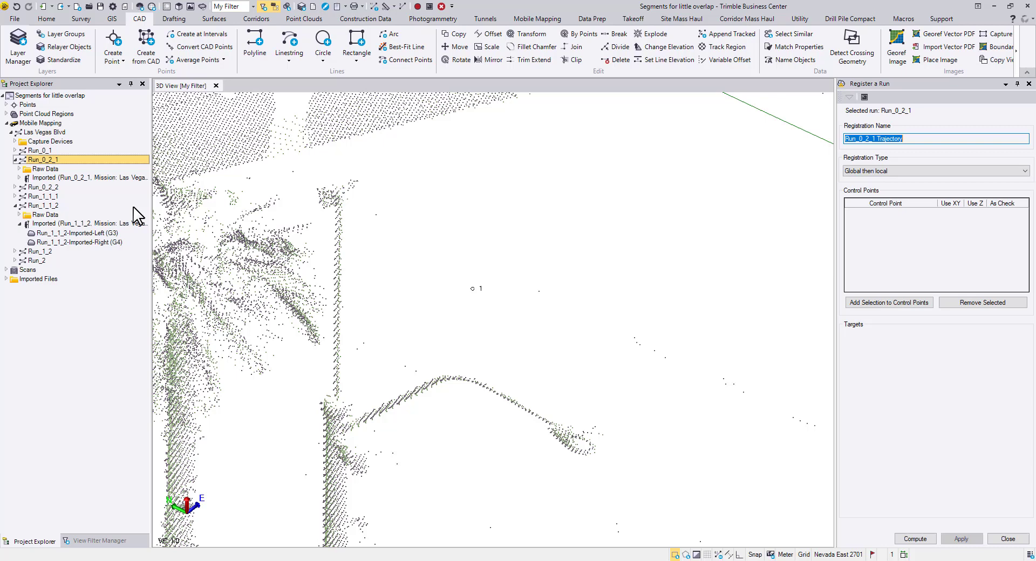
mouse_move(908, 141)
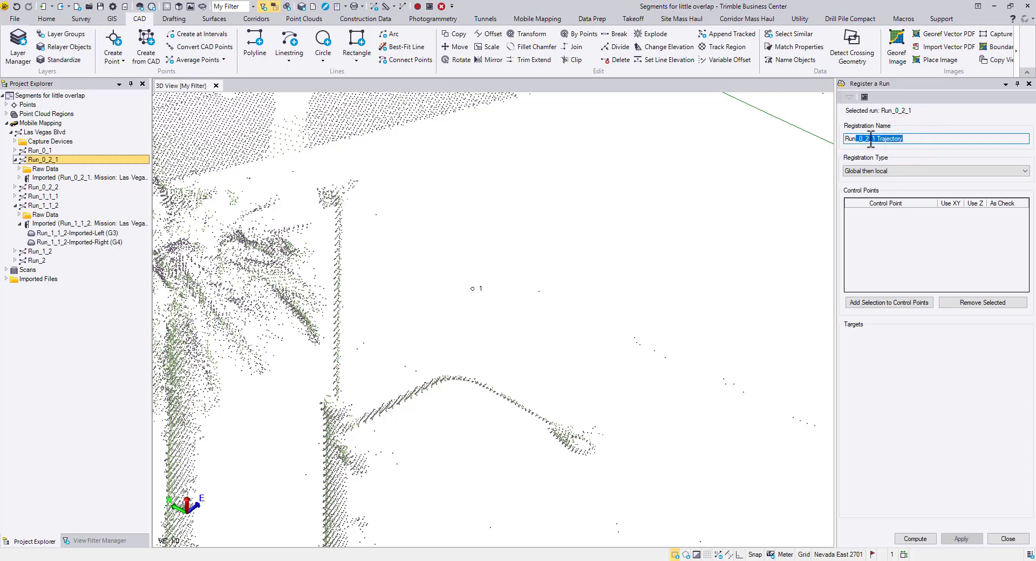
Step: Name the registration 'Run021 Global Only' and set its type to Global
type("Run021 Gloa")
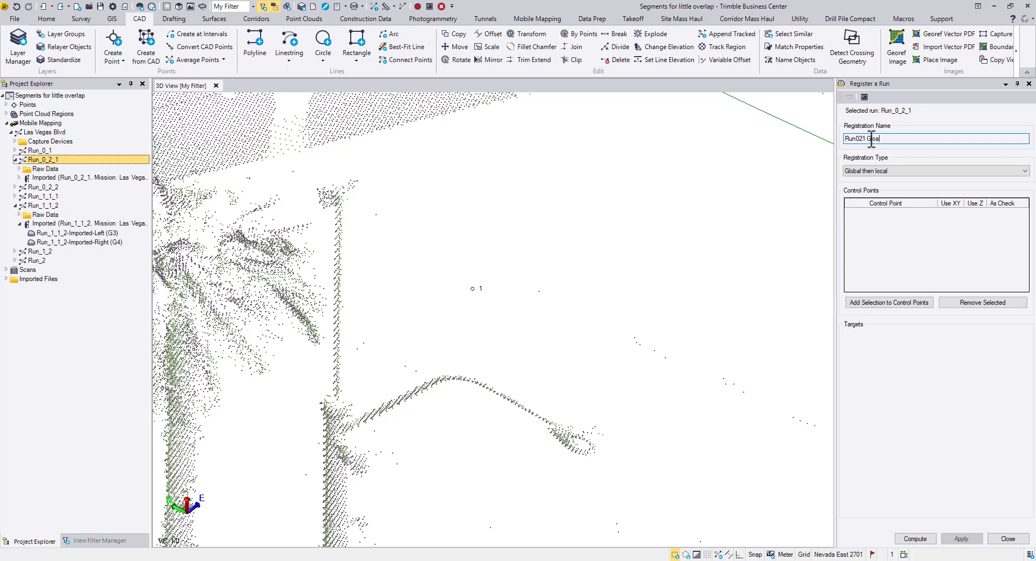
type("Global On")
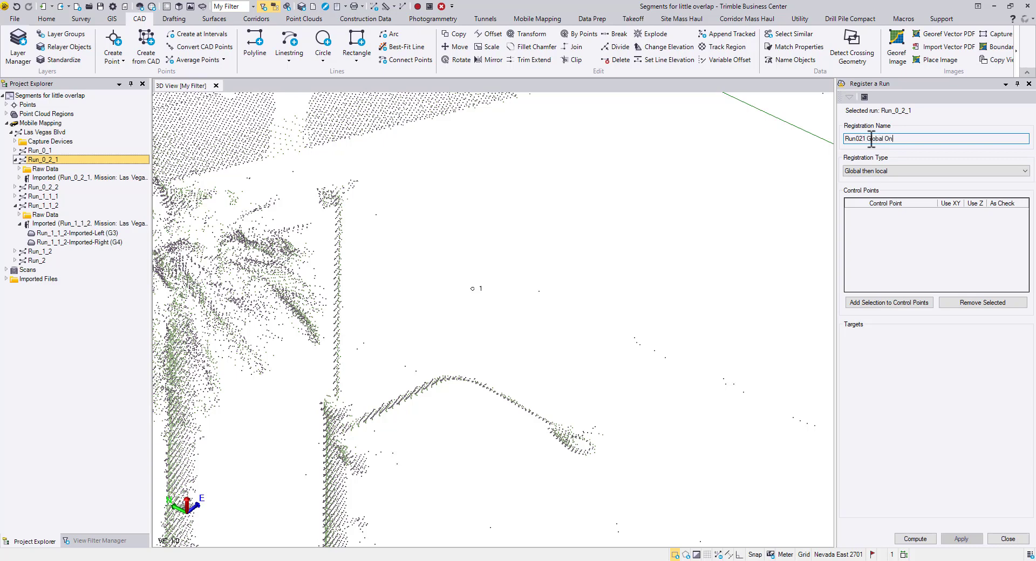
type("y")
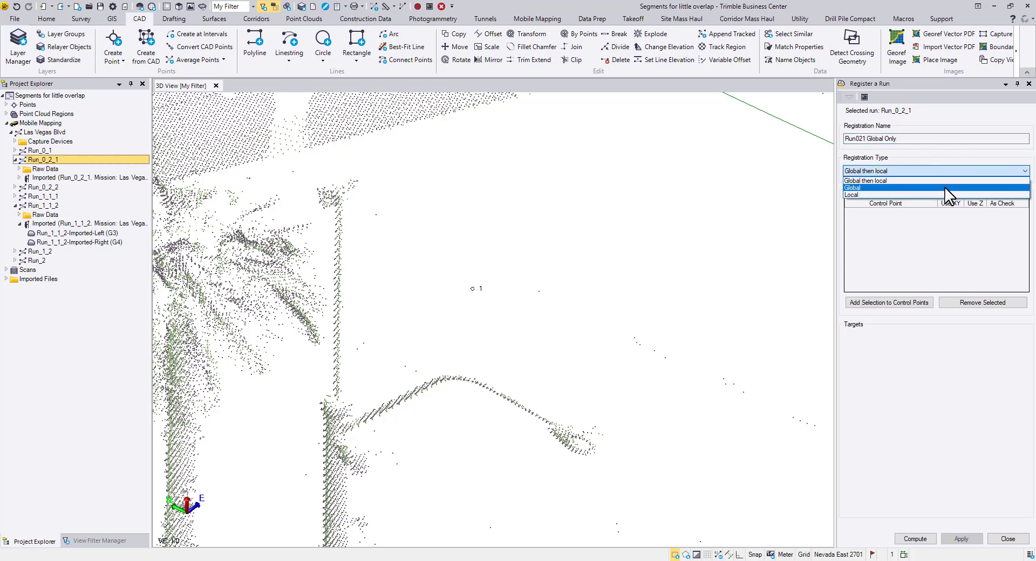
left_click(859, 187)
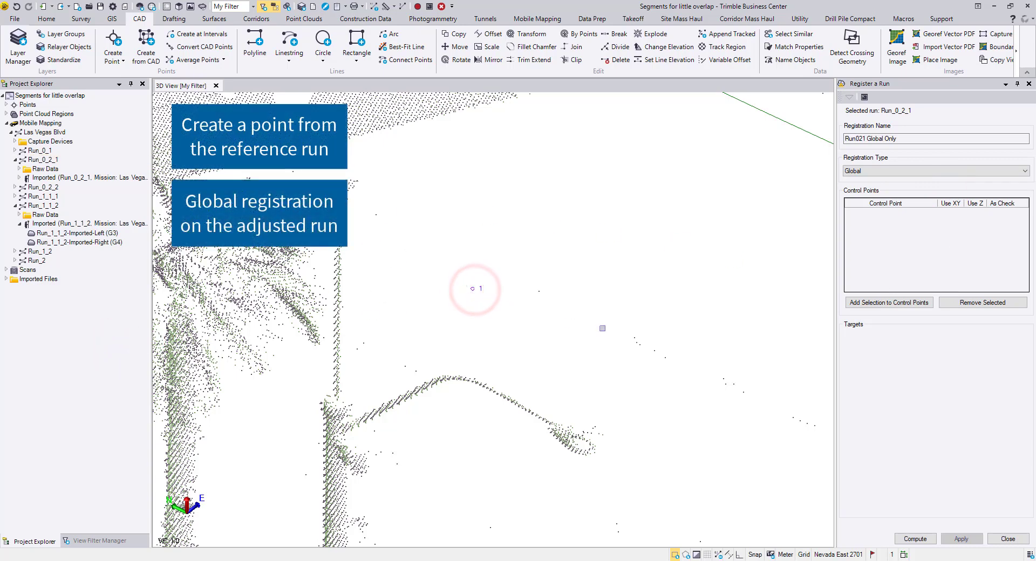
Step: Add point 1 as a control point and compute the residuals to zero
left_click(888, 303)
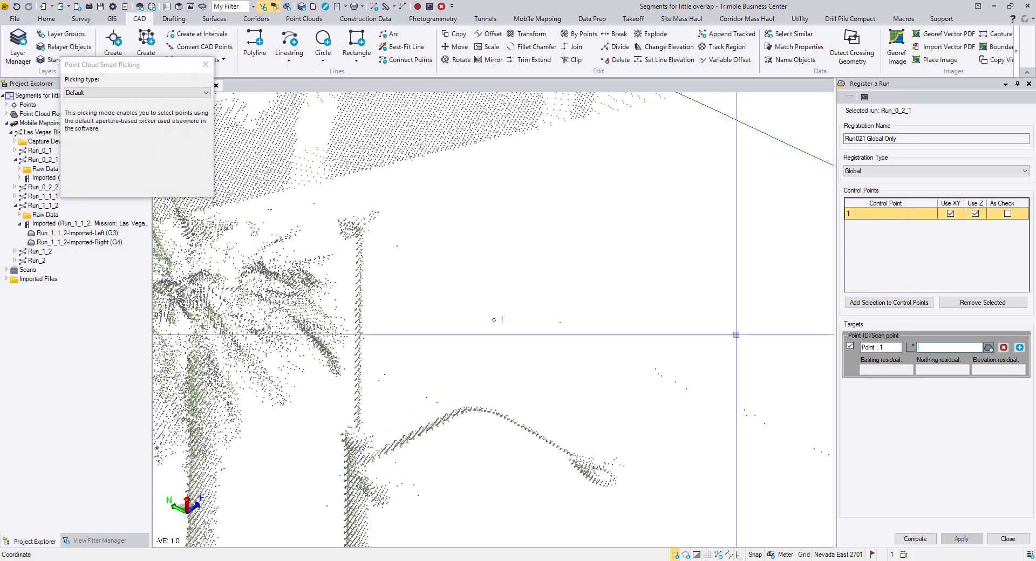
mouse_move(473, 410)
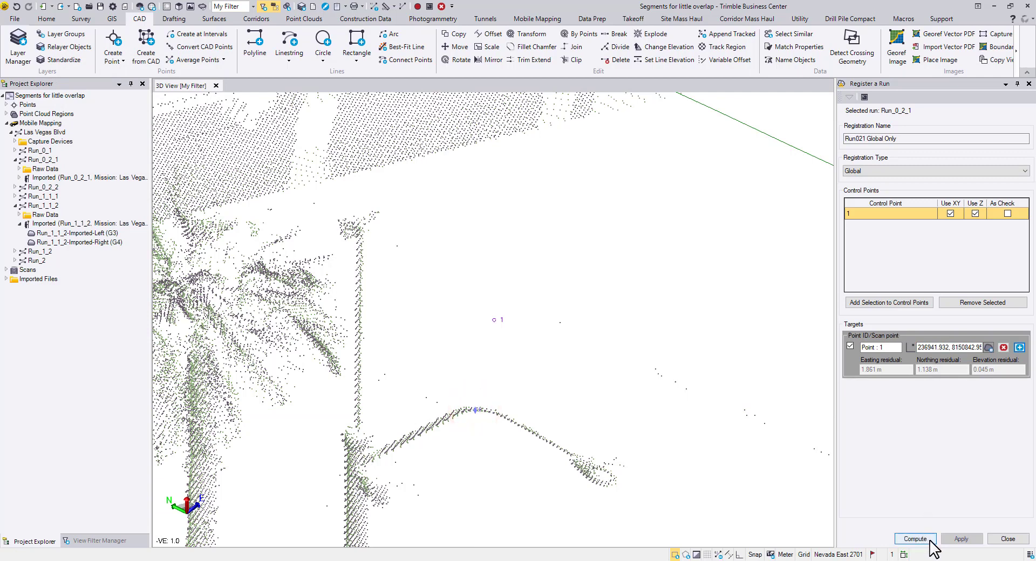
left_click(915, 539)
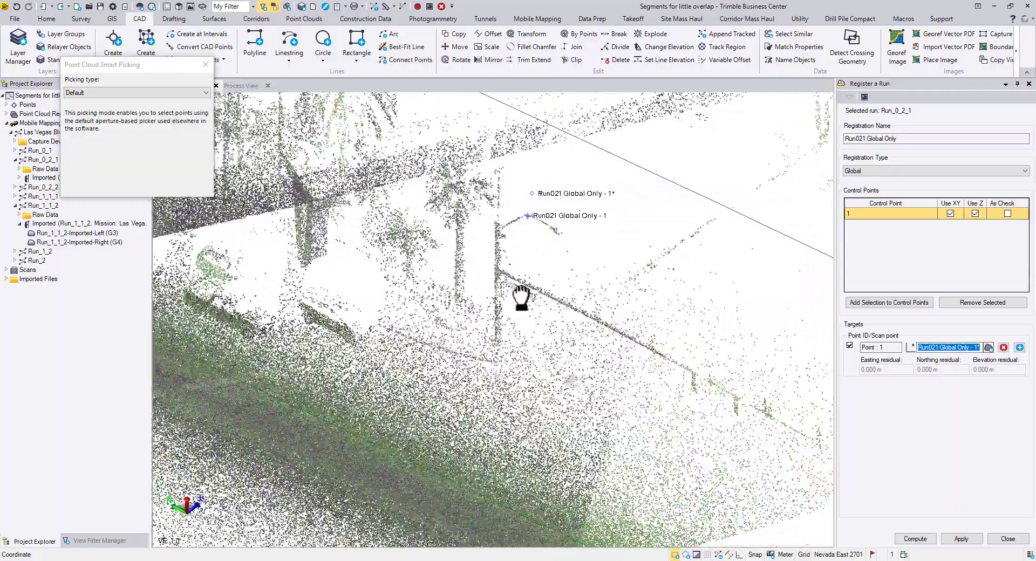
Step: Apply the Run021 Global Only registration and select Run_0_2_1 in the project tree
left_click_drag(522, 295, 436, 379)
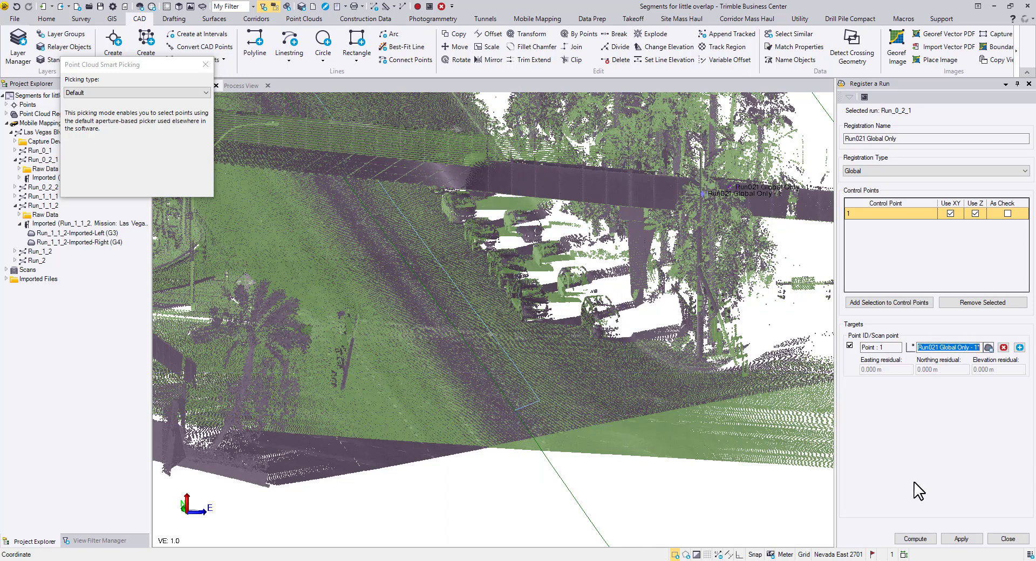
left_click(962, 538)
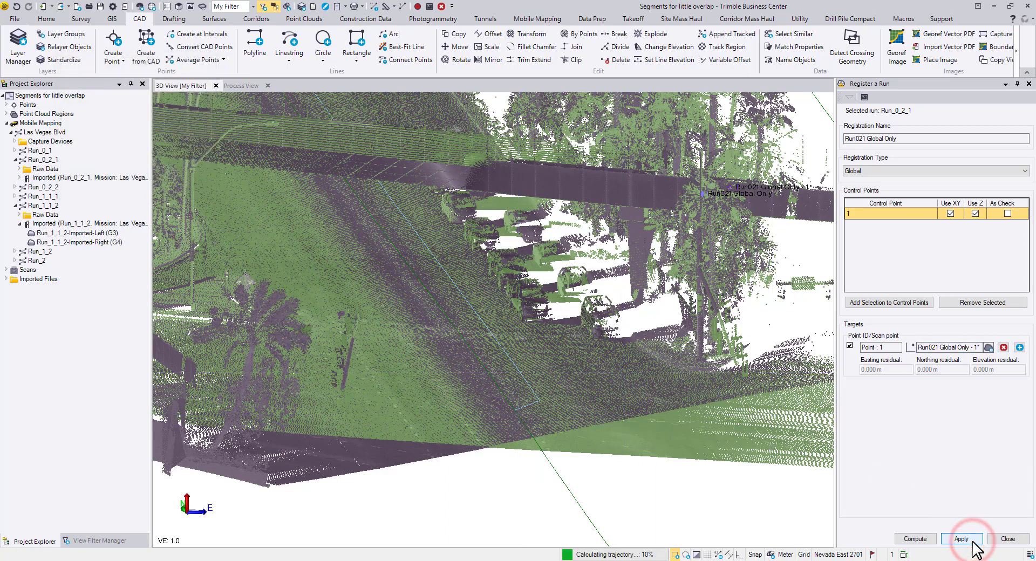
left_click(962, 538)
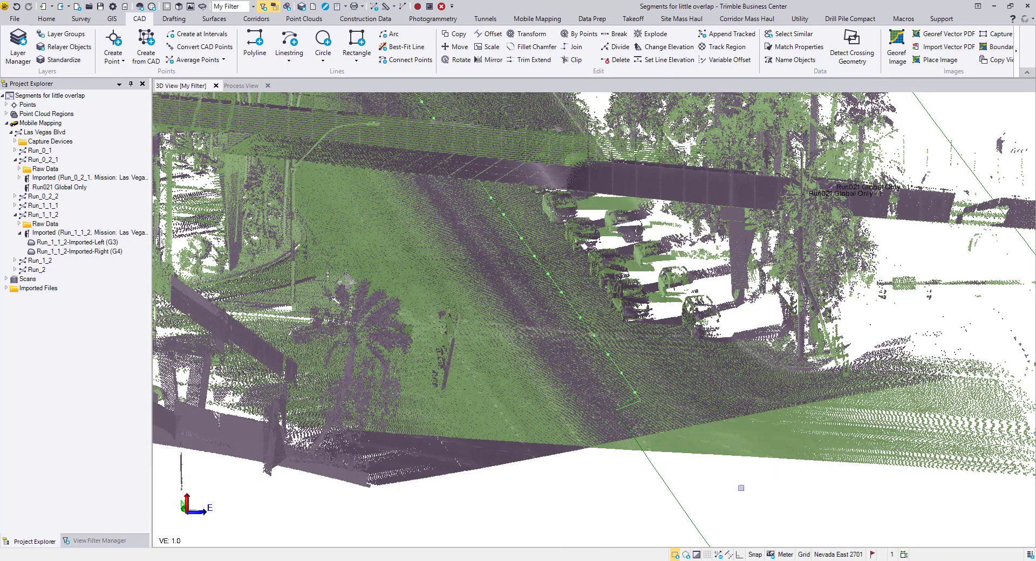
mouse_move(75, 168)
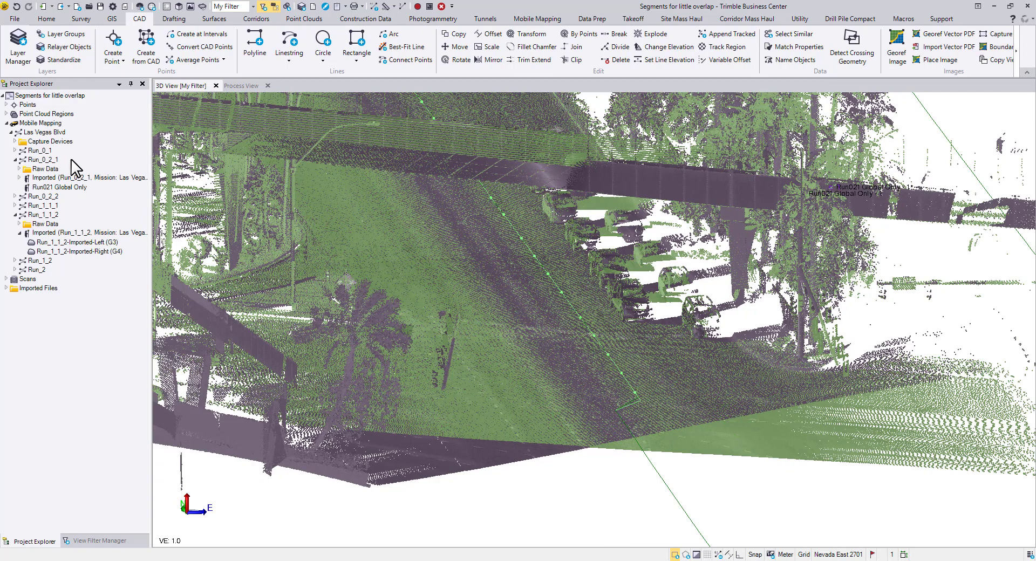
left_click(43, 160)
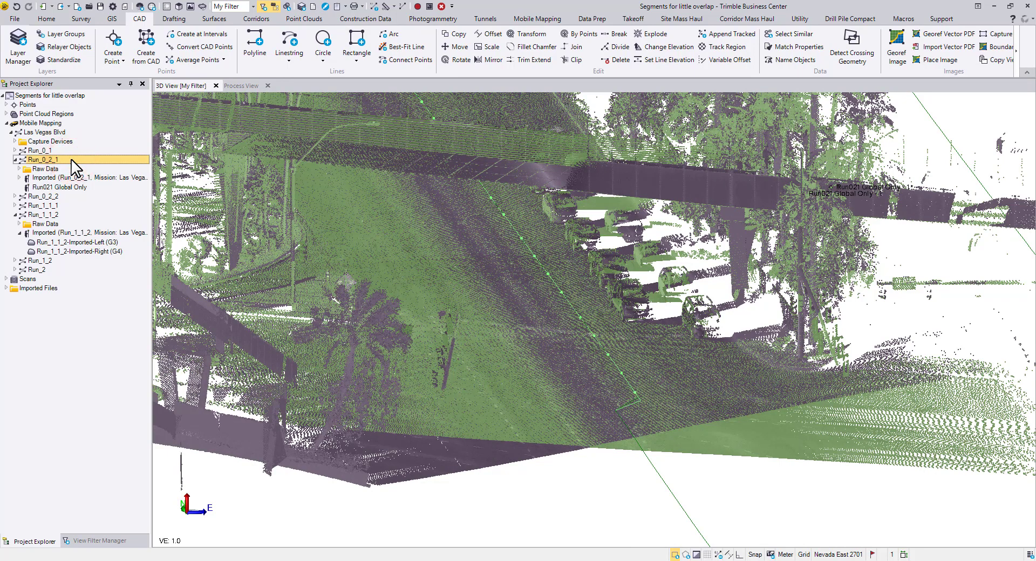
Step: Start Register Run to Run on Run_0_2_1, named 'Run 021 to Run 112'
right_click(43, 159)
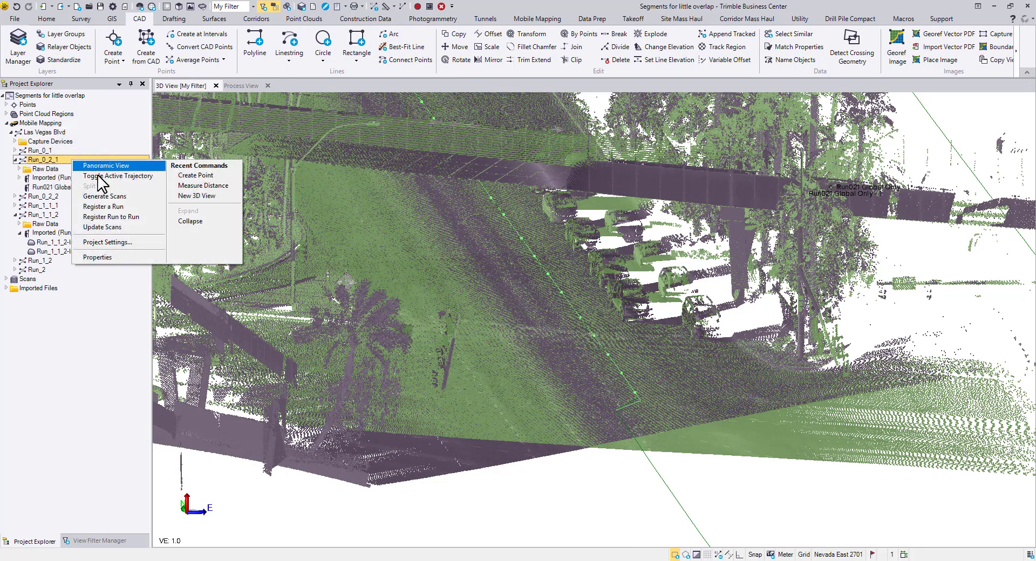
mouse_move(111, 217)
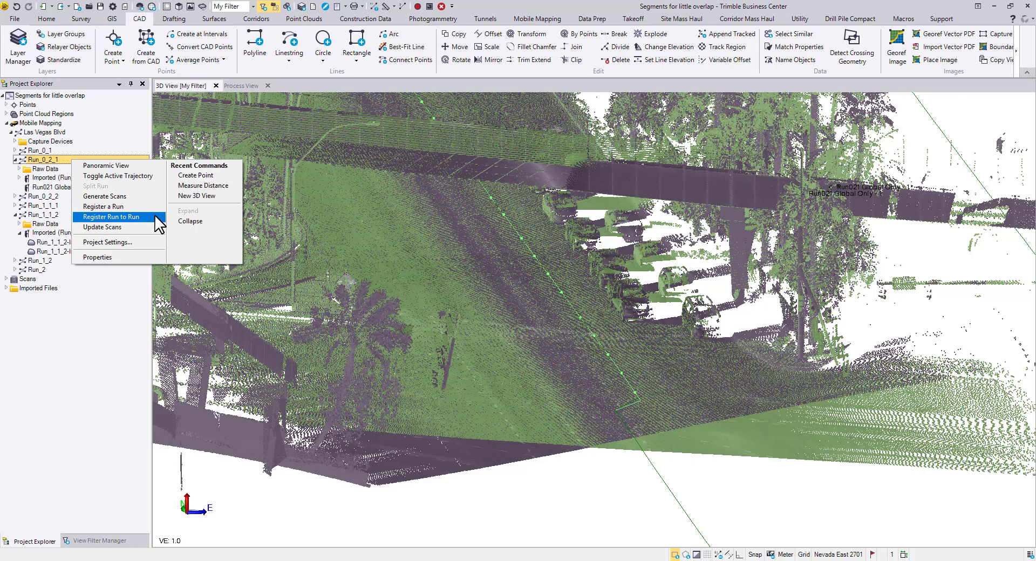
left_click(111, 217)
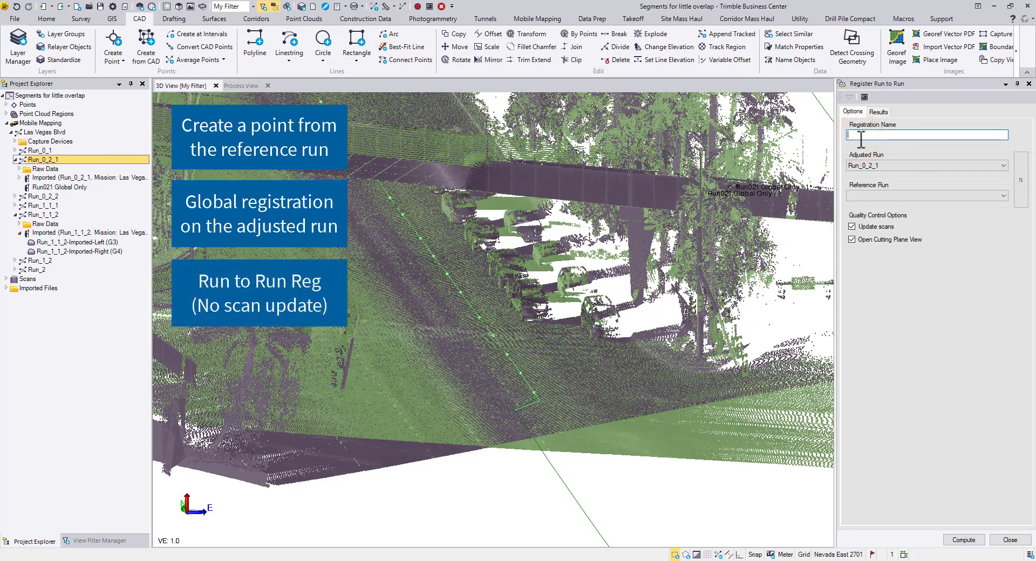
type("Run021 to Run")
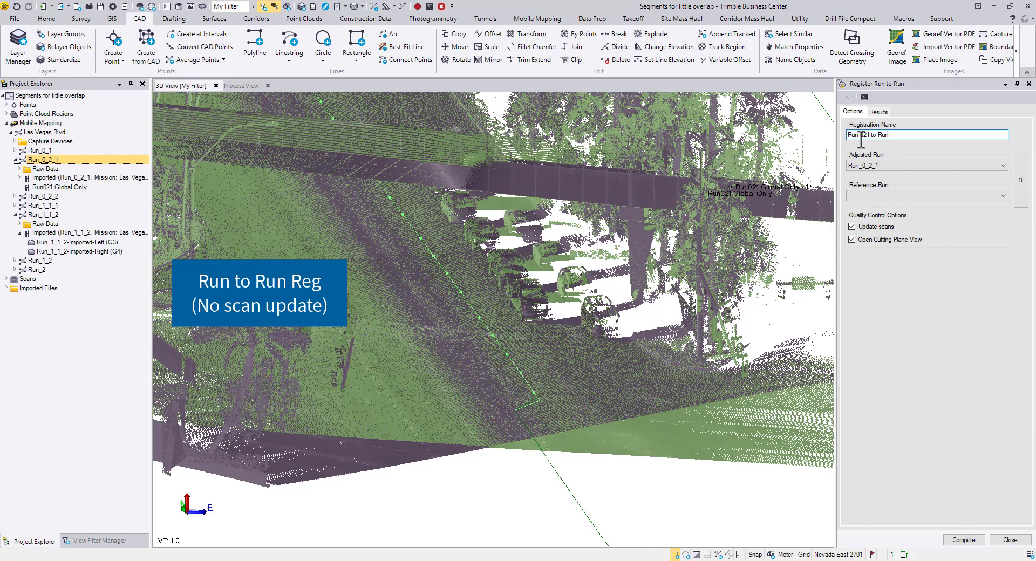
type("112")
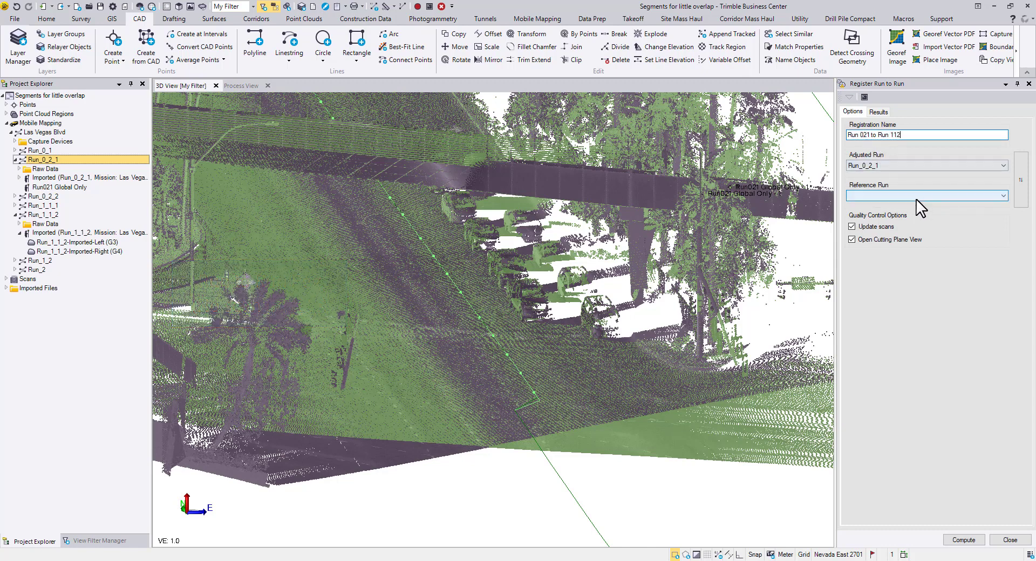
Step: Set Run_1_1_2 as the reference run and compute the registration
left_click(1003, 195)
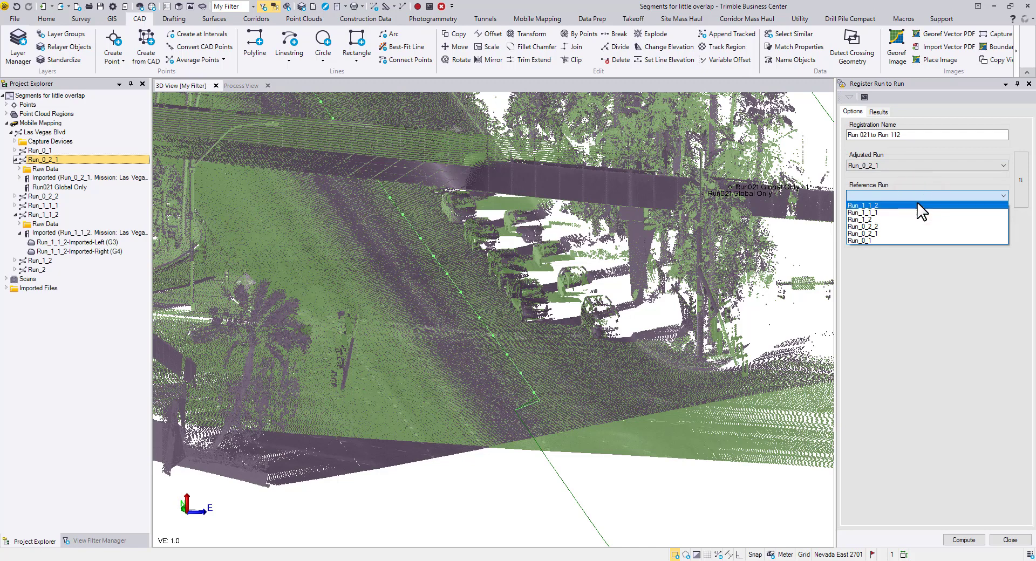
left_click(862, 204)
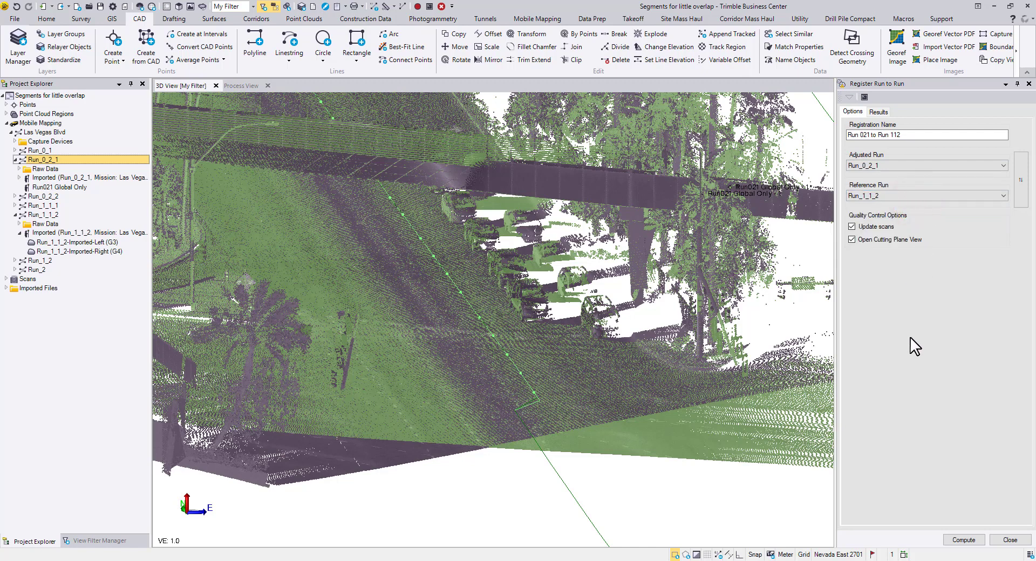
left_click(962, 540)
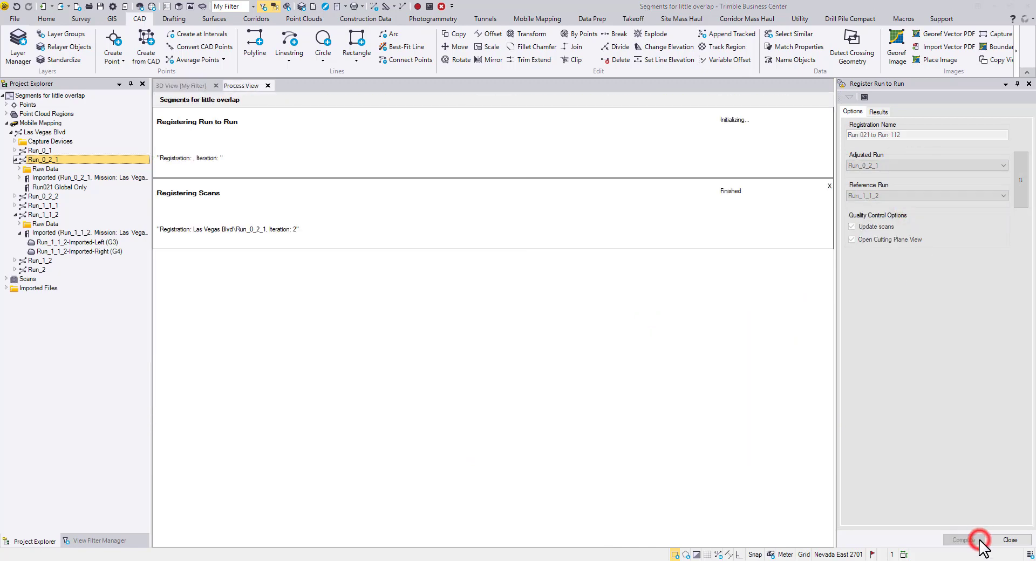
Step: Let the run-to-run registration finish and dismiss the scan generation results
left_click(963, 540)
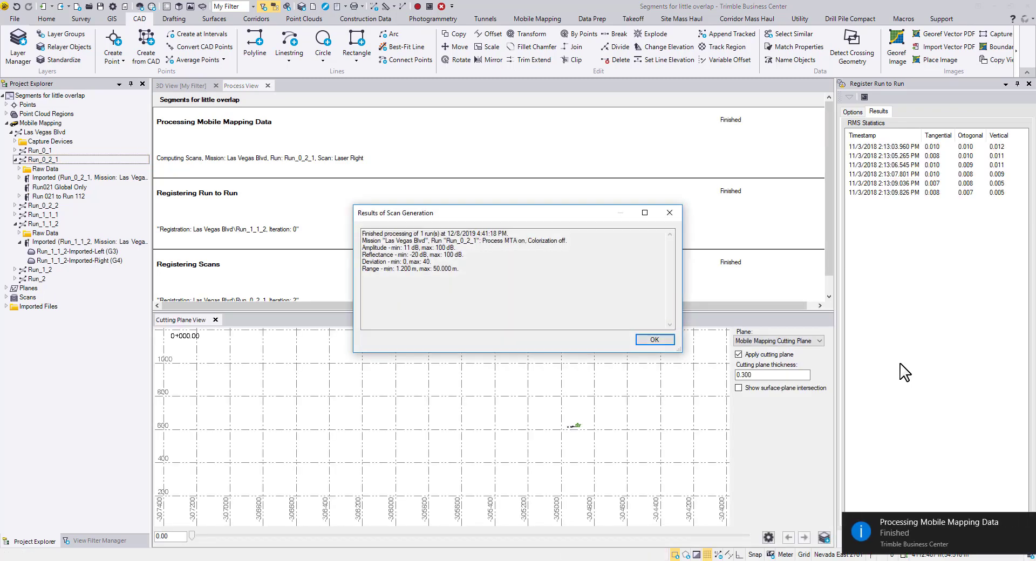
mouse_move(760, 368)
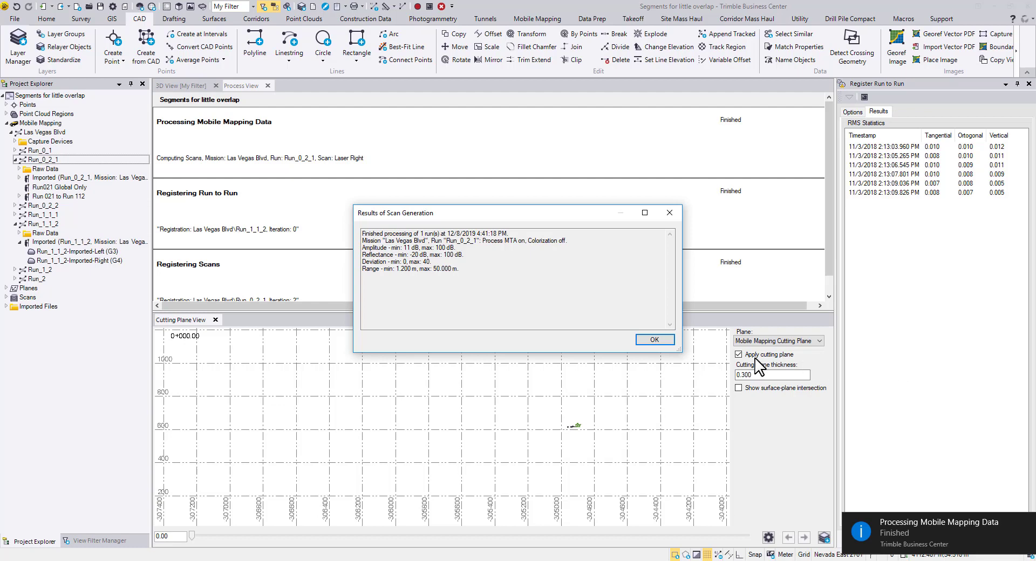
left_click(654, 339)
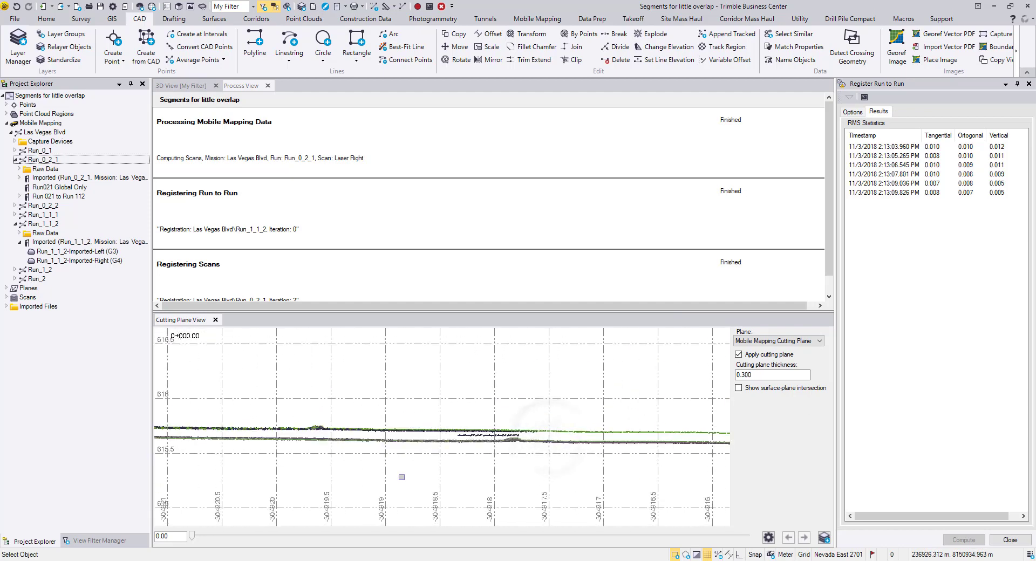
Step: In the View Filter Manager, show the Run_1_1_2 imported left and right scans
left_click(98, 541)
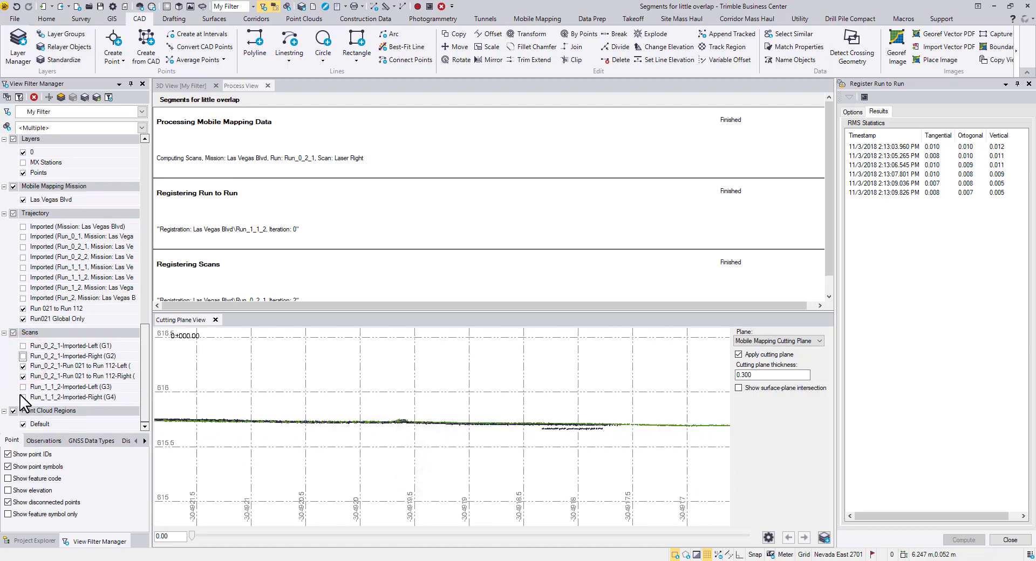
mouse_move(25, 396)
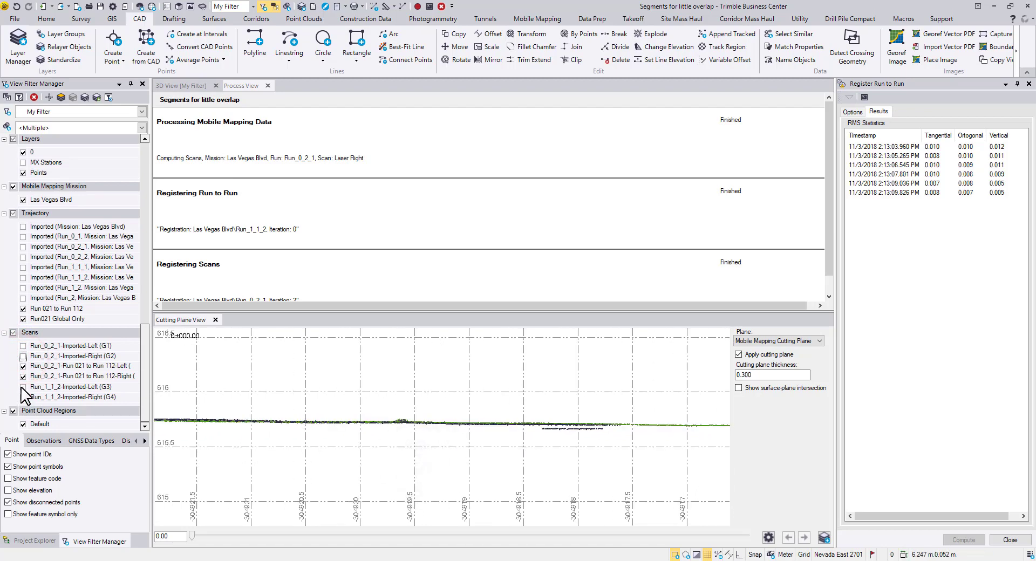
left_click(22, 386)
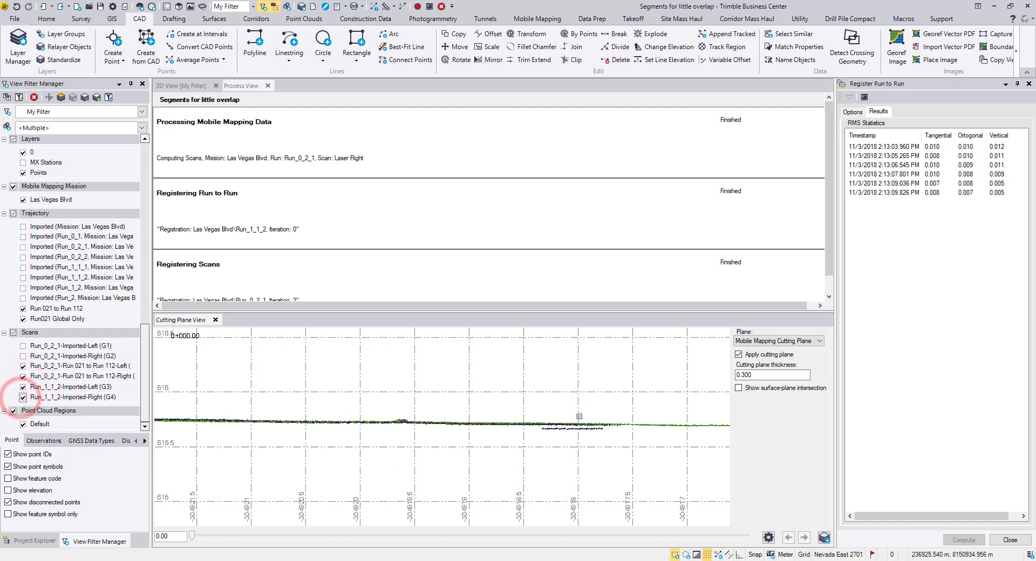